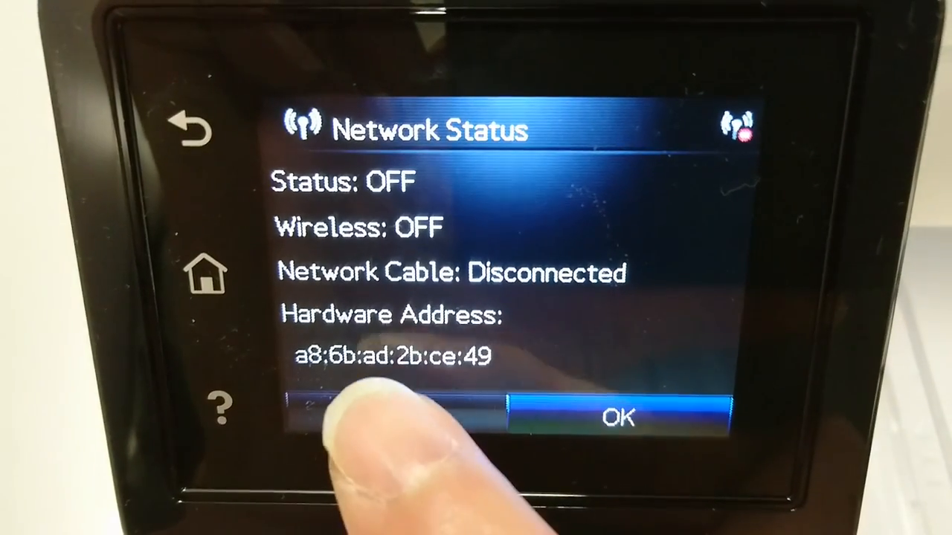
Dismiss the Network Status summary so the printer panel reads Ready
{"action": "left_click", "coordinate": [617, 416]}
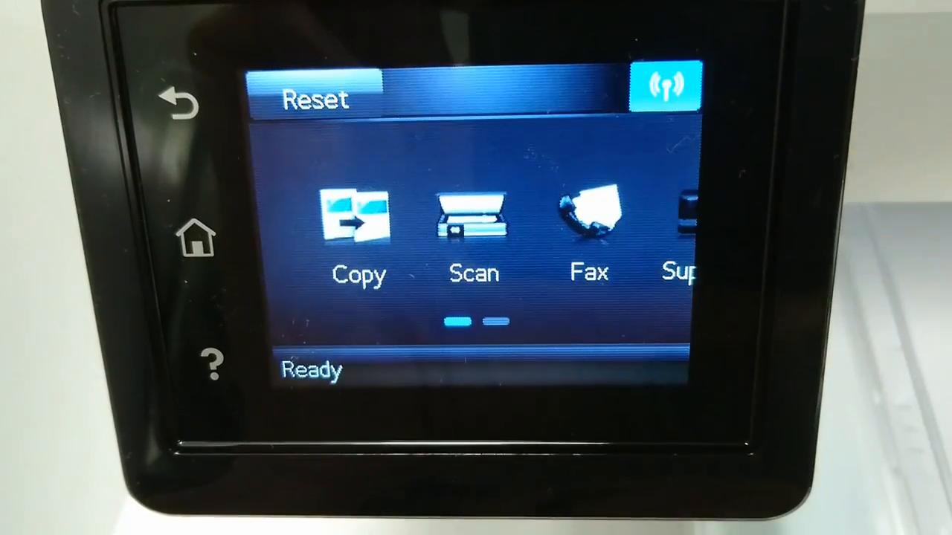
View Connection Information showing Wi-Fi Direct and network Wi-Fi both on
{"action": "left_click", "coordinate": [664, 87]}
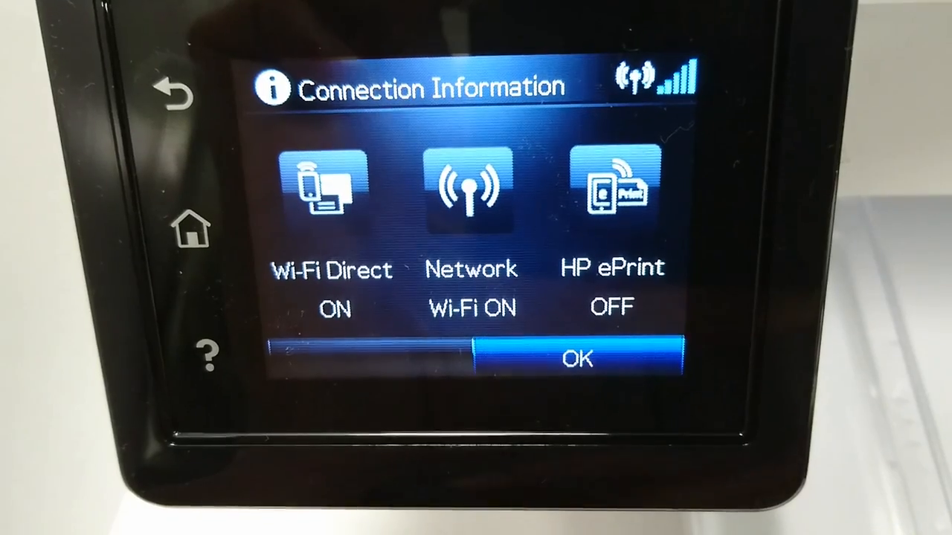
{"action": "left_click", "coordinate": [471, 186]}
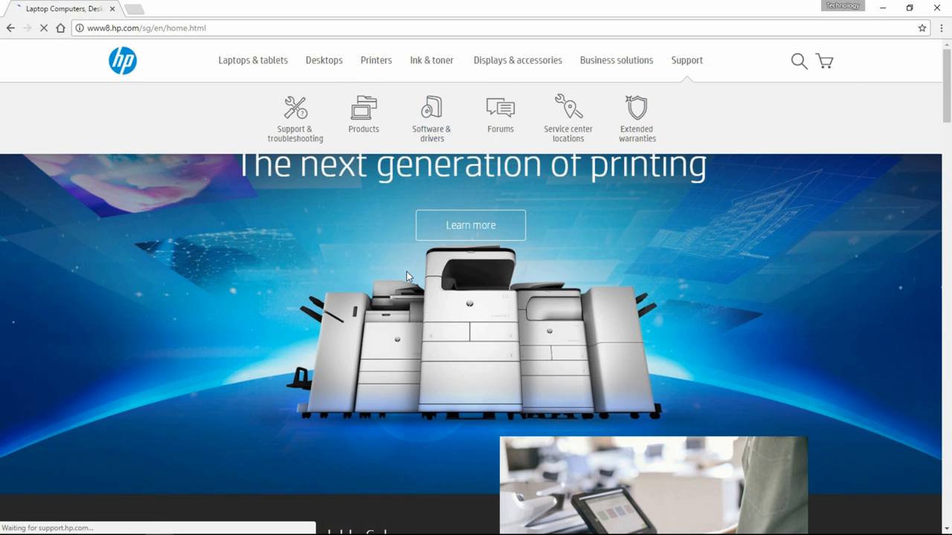
Search Software & drivers for 'LaserJet pro m130fw' and find its downloads
{"action": "left_click", "coordinate": [431, 119]}
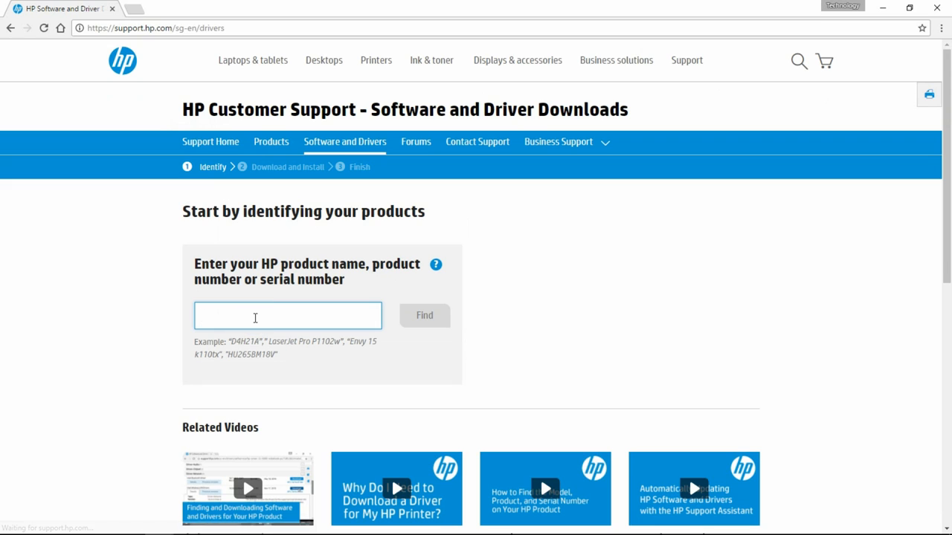
{"action": "type", "text": "LaserJet"}
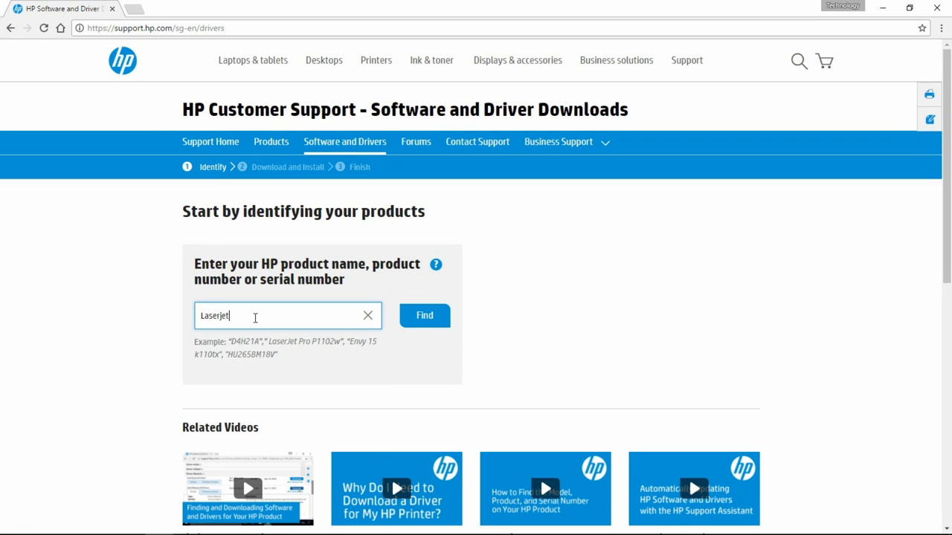
{"action": "type", "text": "pro"}
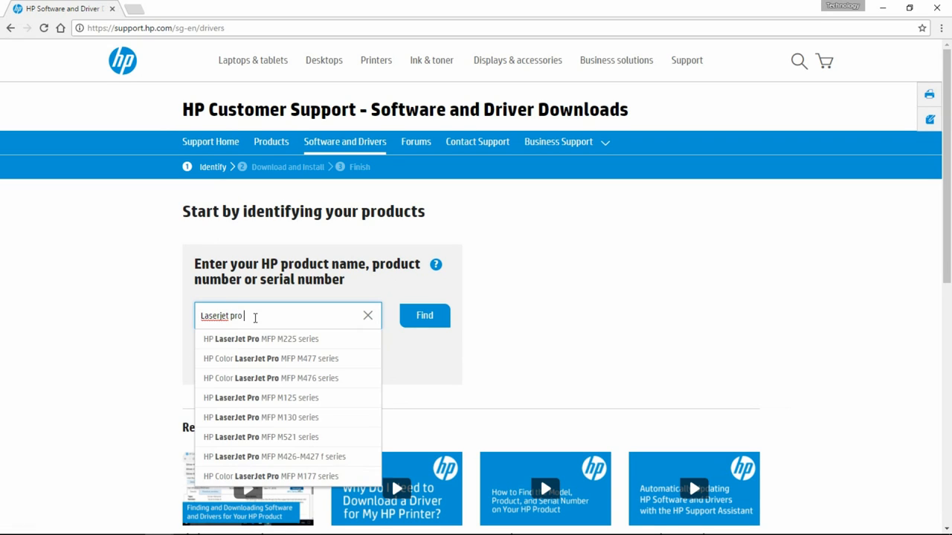
{"action": "type", "text": "m130fw"}
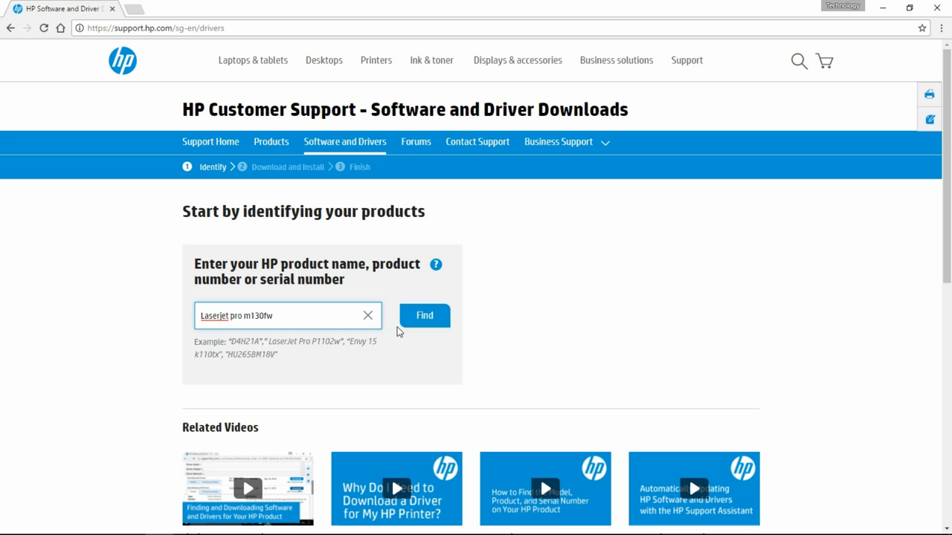
{"action": "left_click", "coordinate": [424, 315]}
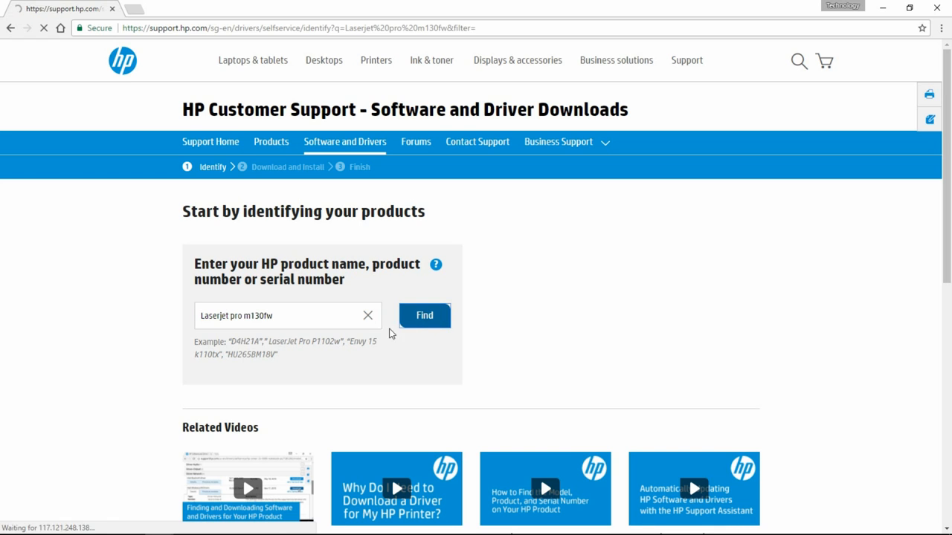
{"action": "left_click", "coordinate": [424, 315]}
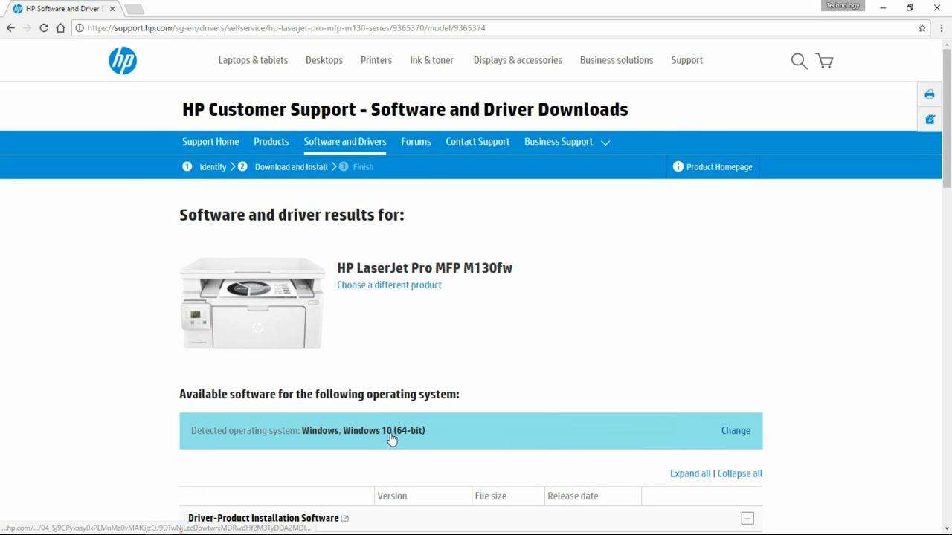
Change the detected operating system to Windows 10 (64-bit)
{"action": "left_click", "coordinate": [735, 430]}
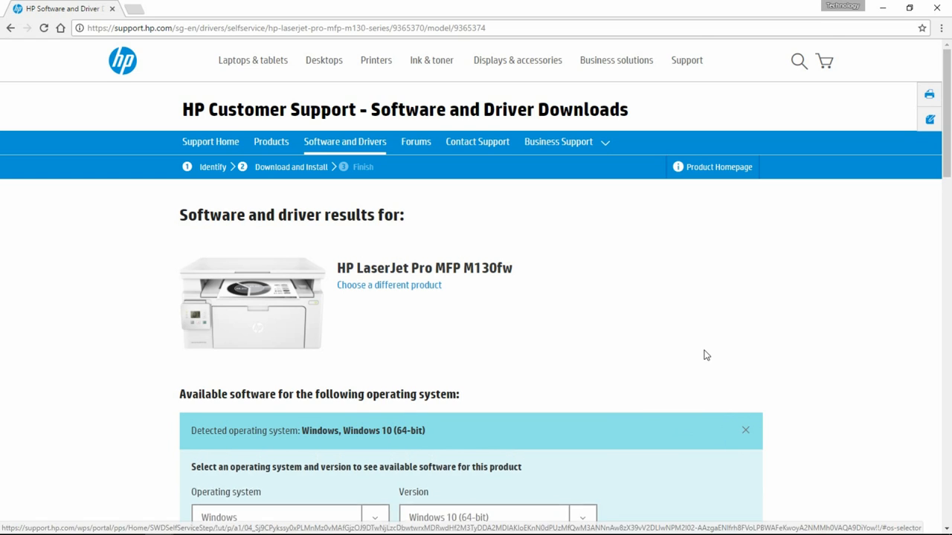
{"action": "left_click", "coordinate": [373, 399]}
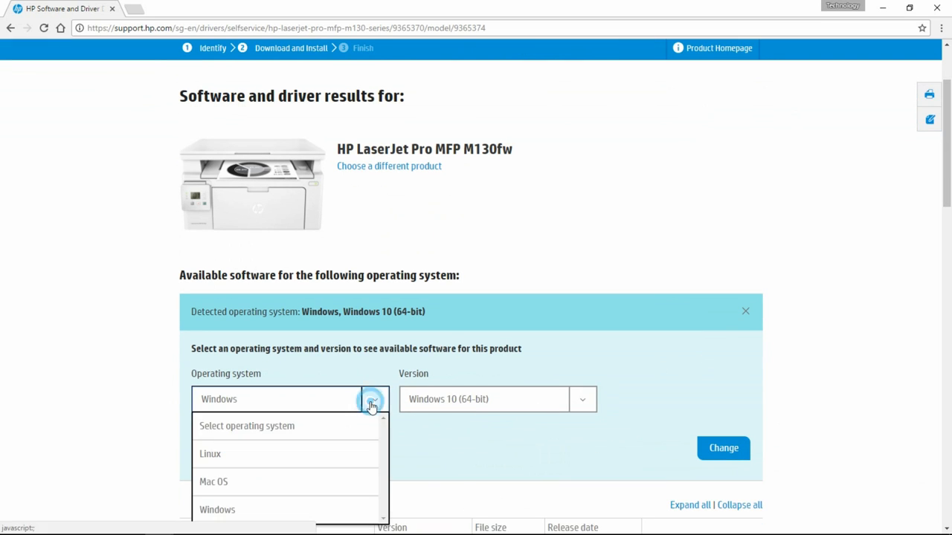
{"action": "mouse_move", "coordinate": [278, 482]}
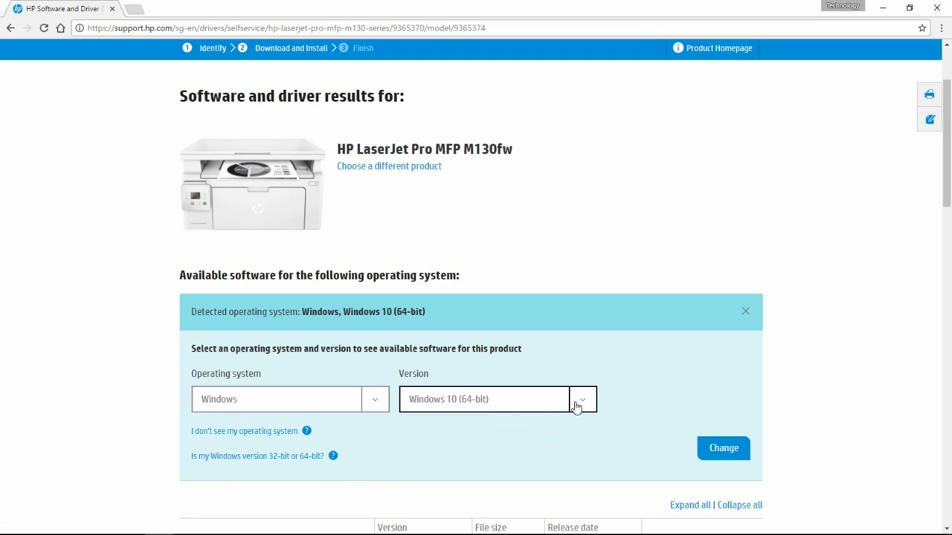
{"action": "scroll", "scroll_direction": "down", "scroll_amount": 3}
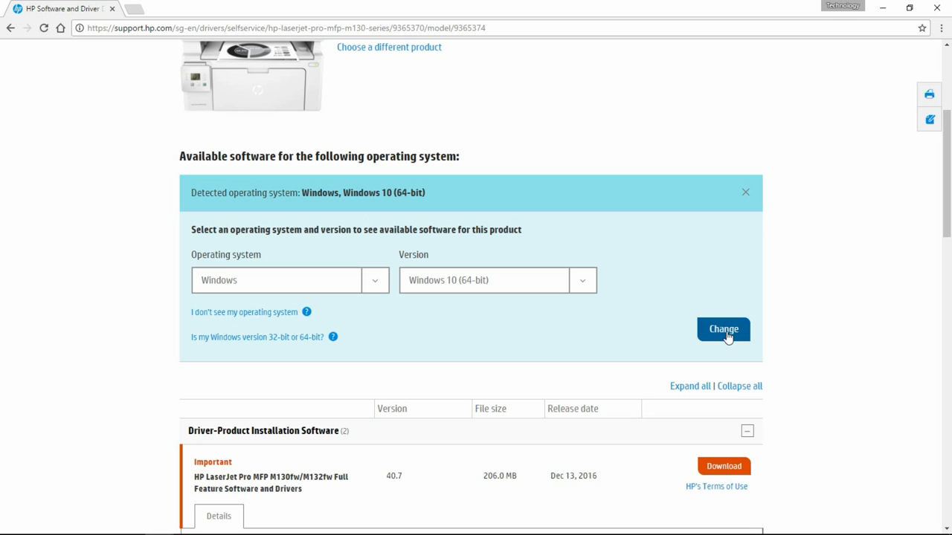
{"action": "left_click", "coordinate": [722, 329]}
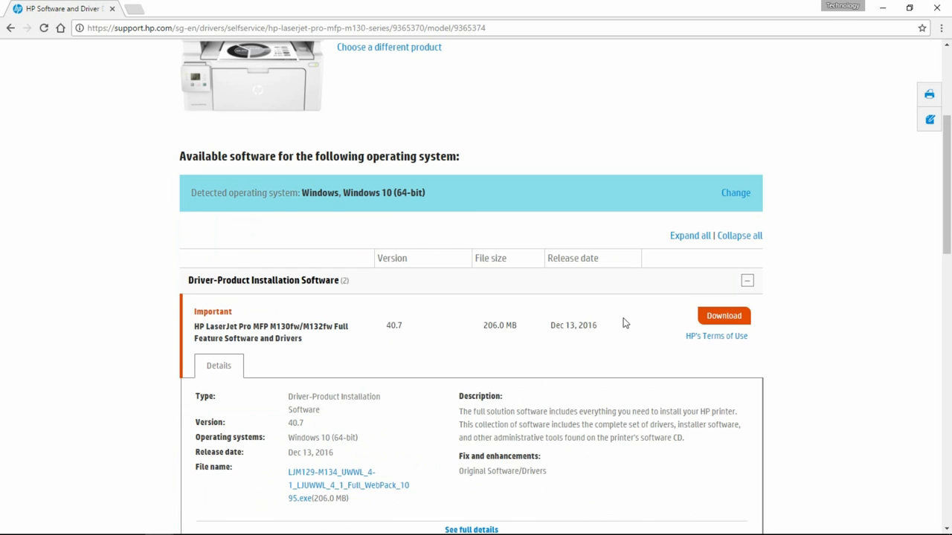
{"action": "mouse_move", "coordinate": [478, 296]}
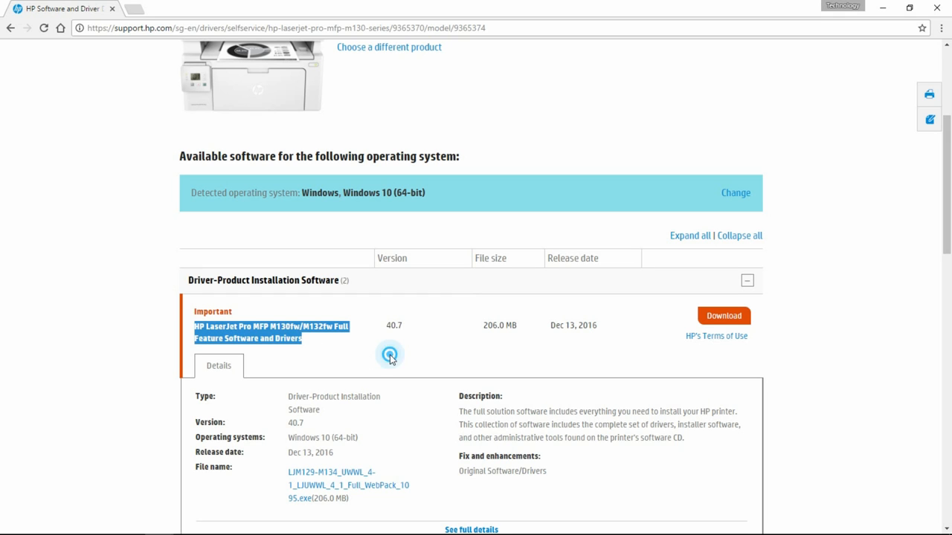
{"action": "mouse_move", "coordinate": [722, 316]}
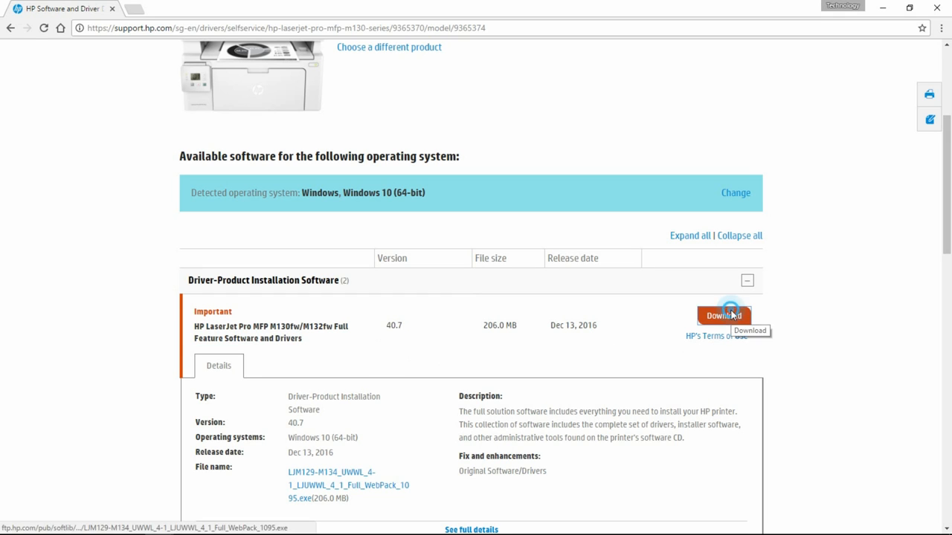
Download the full feature software and drivers and dismiss the assistant notice
{"action": "left_click", "coordinate": [722, 315]}
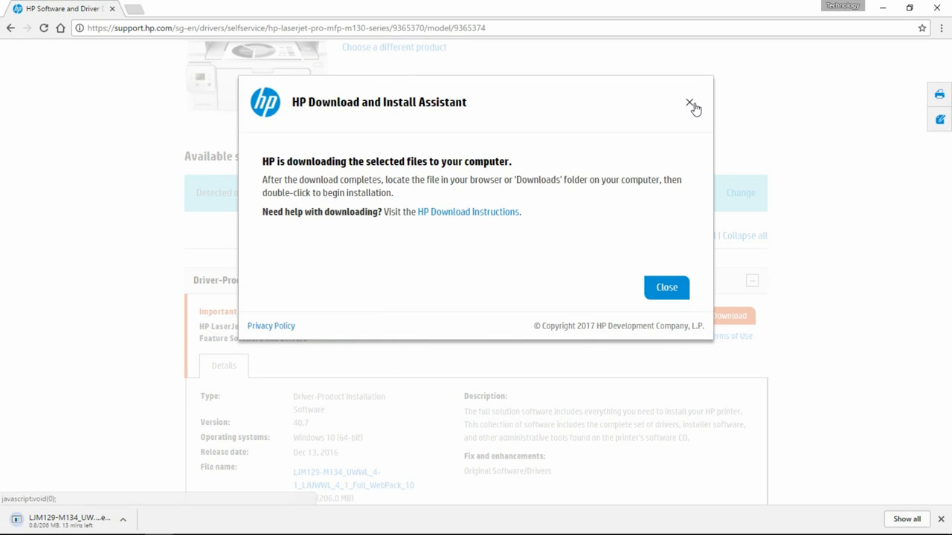
{"action": "left_click", "coordinate": [690, 102]}
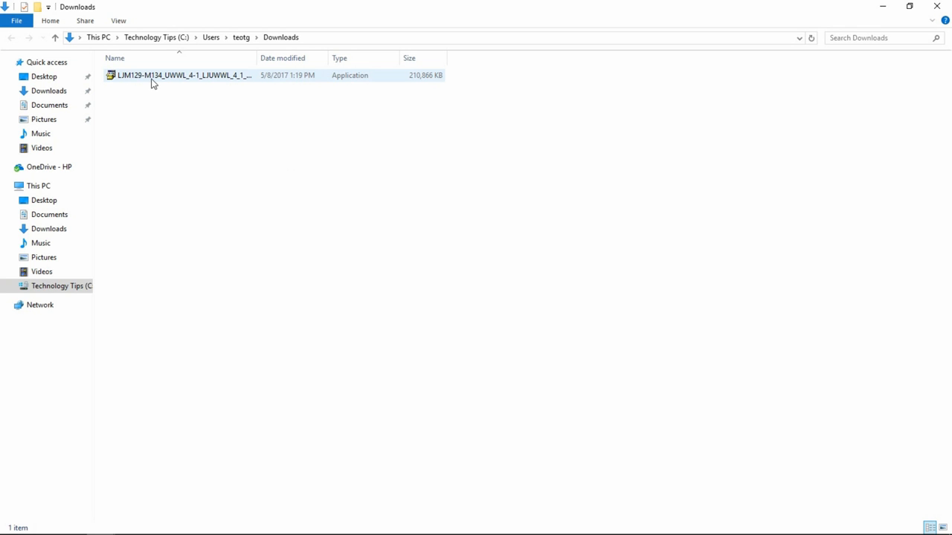
Run the downloaded LJM129-M134 installer from the Downloads folder
{"action": "left_click", "coordinate": [183, 75]}
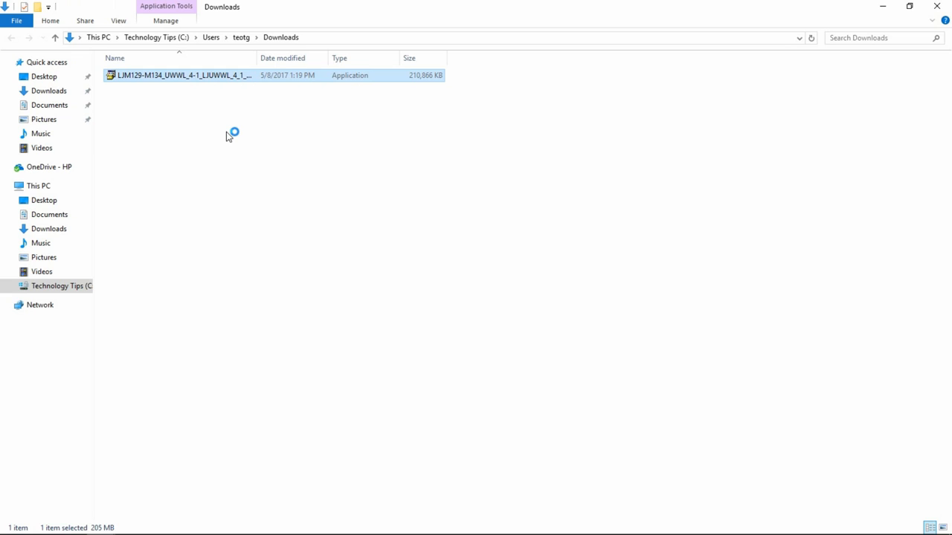
{"action": "double_click", "coordinate": [184, 75]}
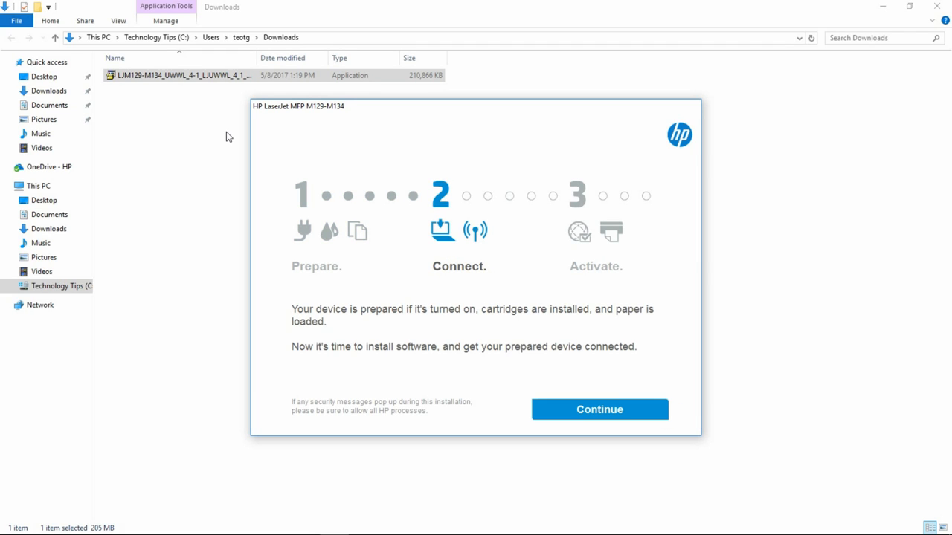
{"action": "mouse_move", "coordinate": [539, 382]}
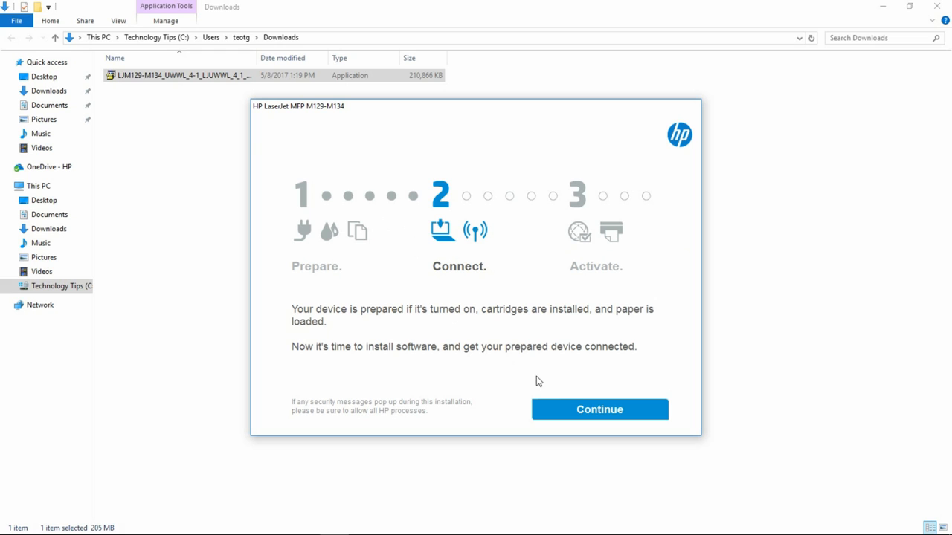
Accept the recommended software and installation agreements and let the components install
{"action": "left_click", "coordinate": [599, 409]}
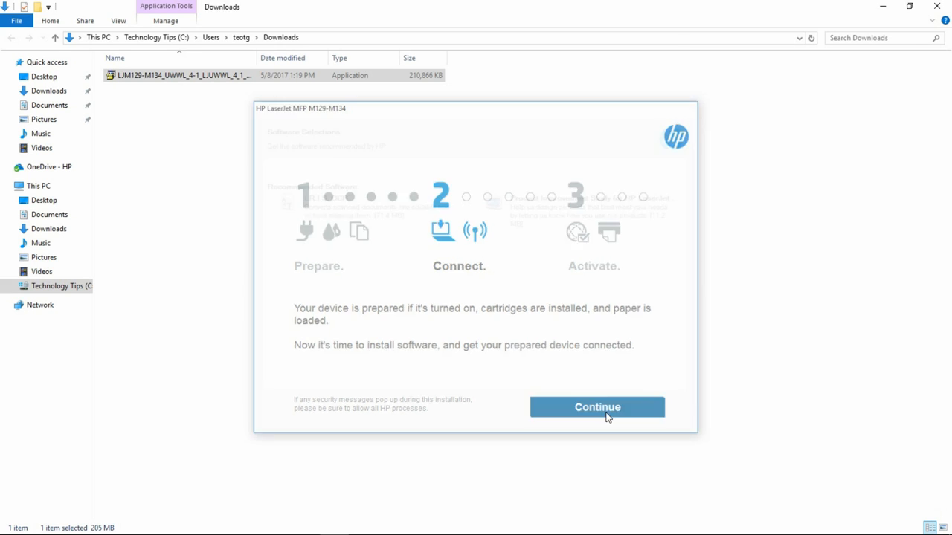
{"action": "left_click", "coordinate": [597, 407]}
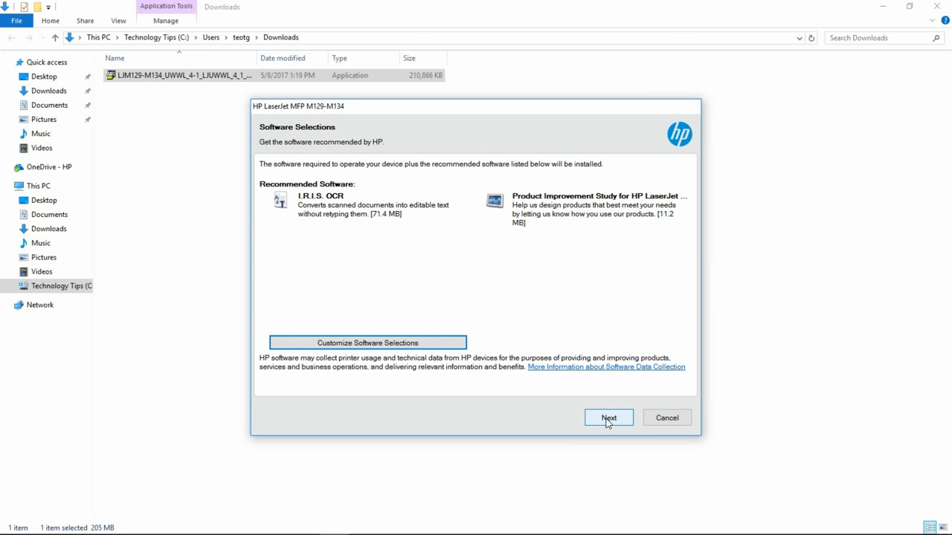
{"action": "left_click", "coordinate": [608, 417]}
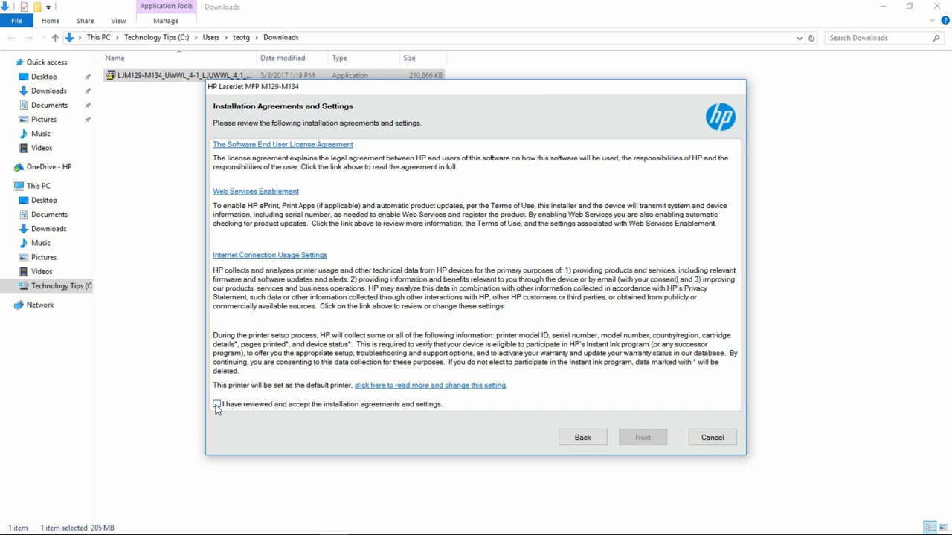
{"action": "left_click", "coordinate": [216, 404]}
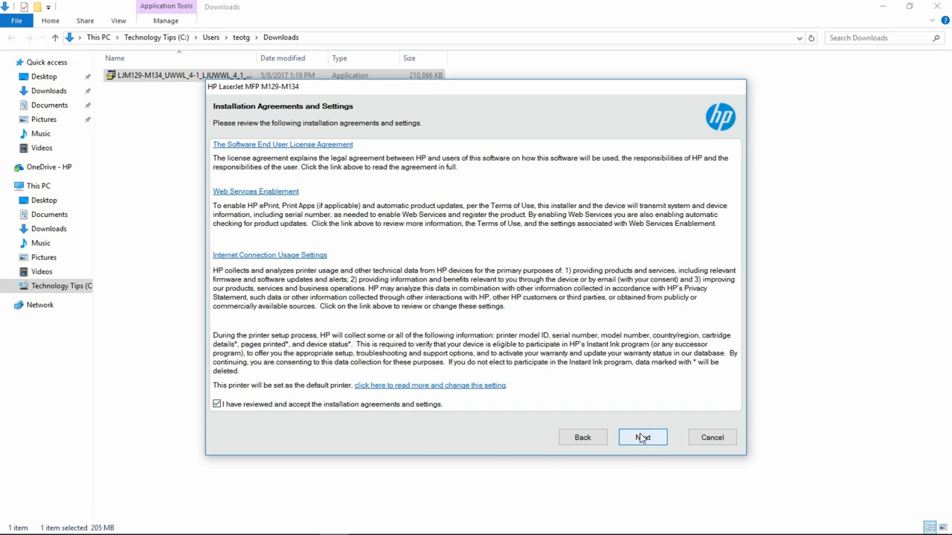
{"action": "left_click", "coordinate": [641, 437]}
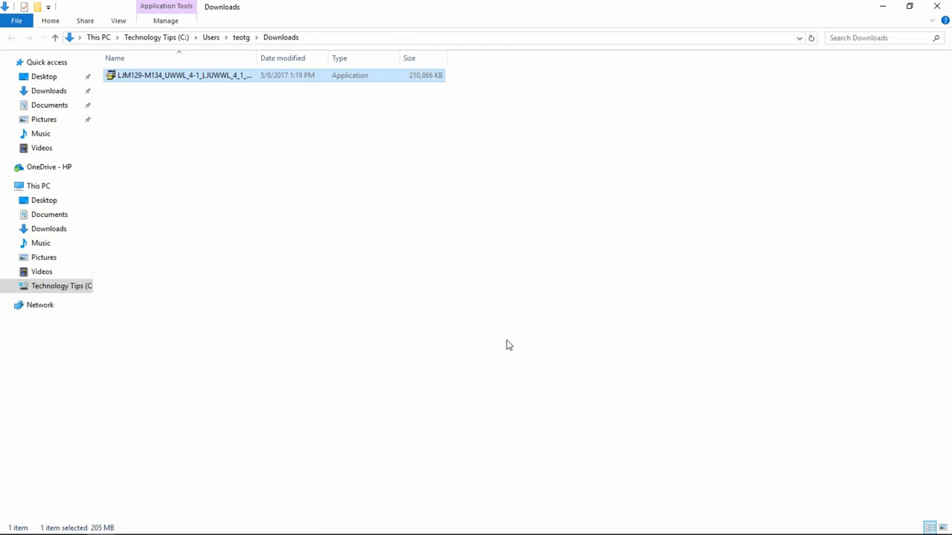
{"action": "double_click", "coordinate": [184, 75]}
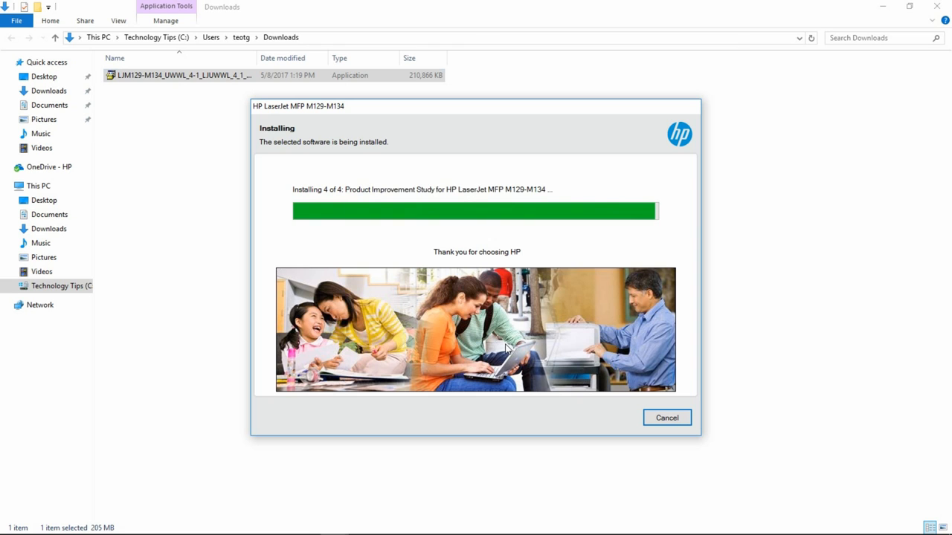
{"action": "left_click", "coordinate": [666, 417]}
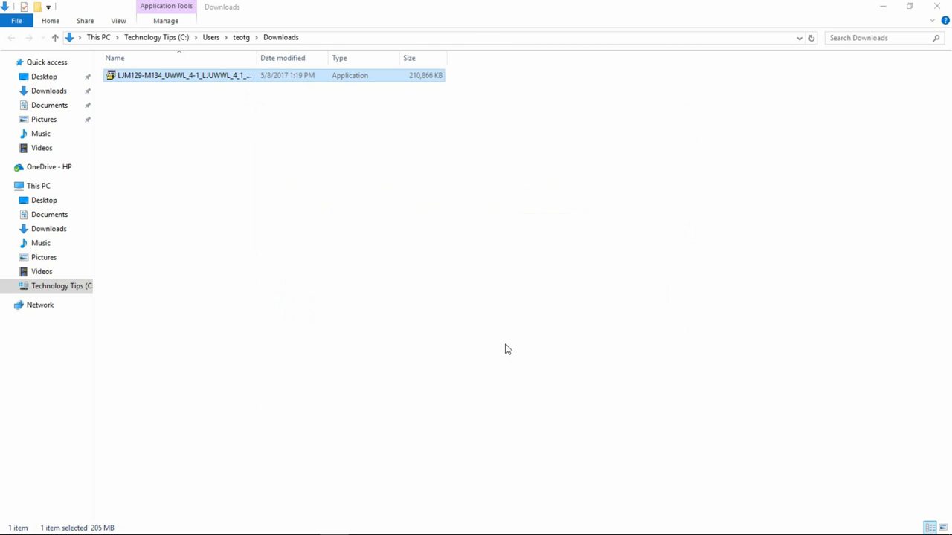
Choose a Wireless connection to the printer and continue
{"action": "double_click", "coordinate": [183, 75]}
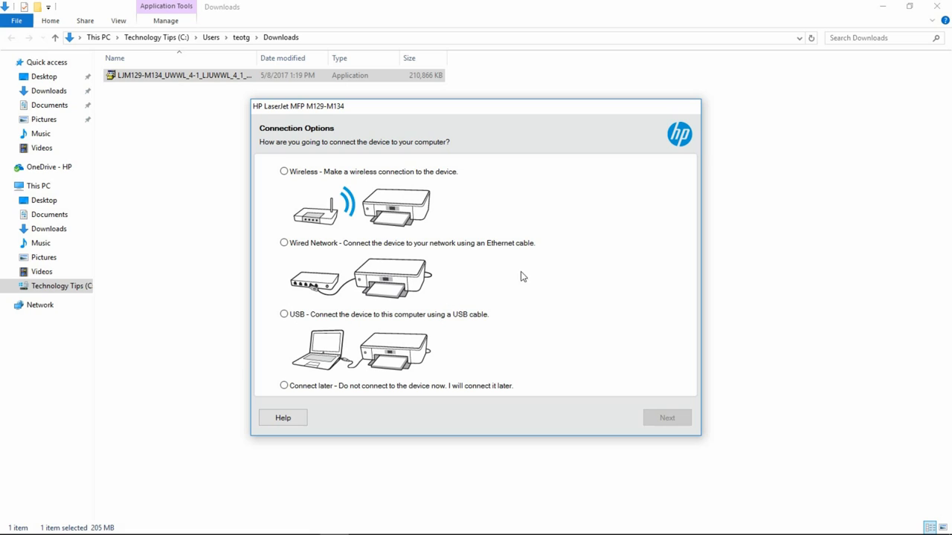
{"action": "left_click", "coordinate": [283, 171]}
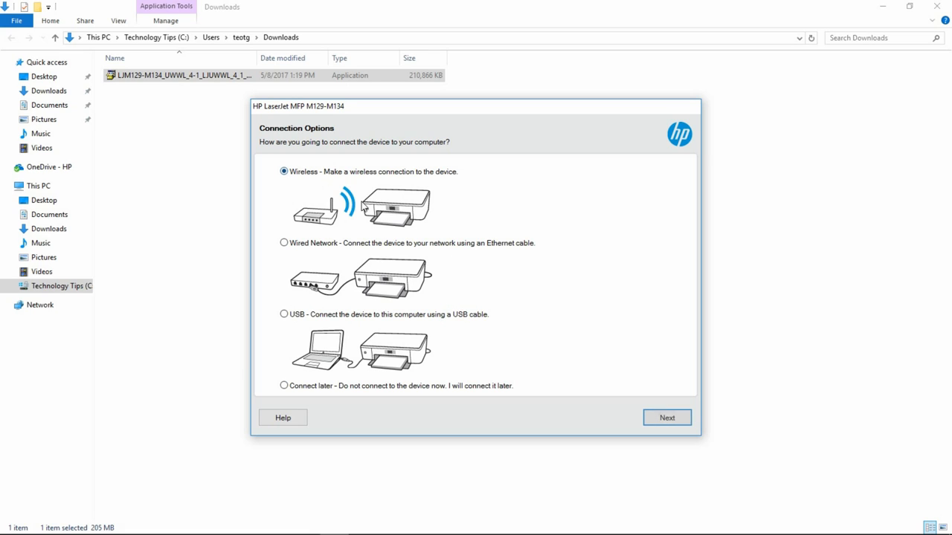
{"action": "mouse_move", "coordinate": [324, 250]}
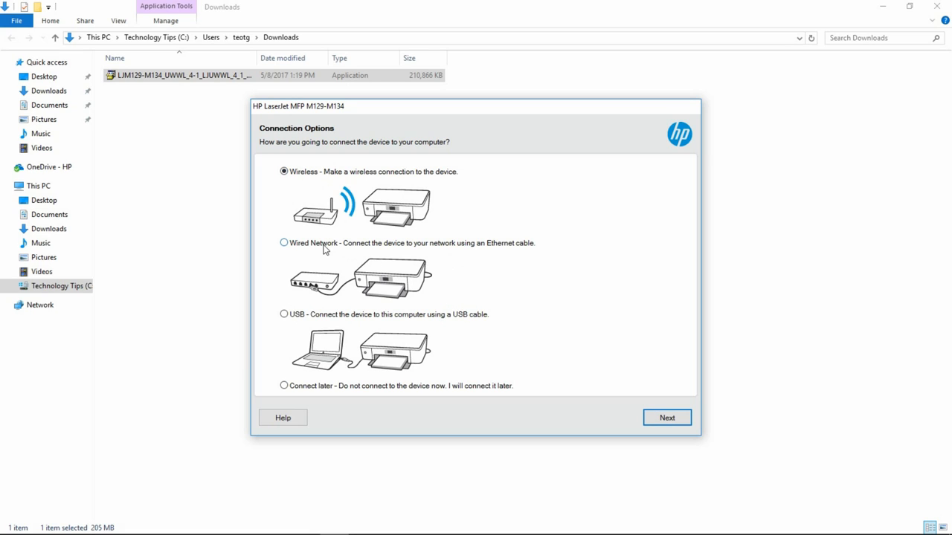
{"action": "mouse_move", "coordinate": [667, 417]}
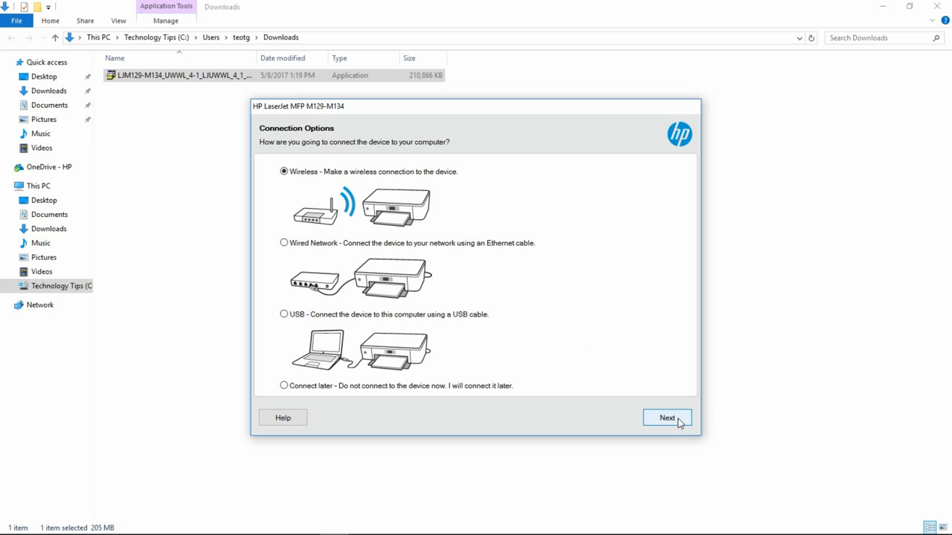
{"action": "left_click", "coordinate": [666, 417]}
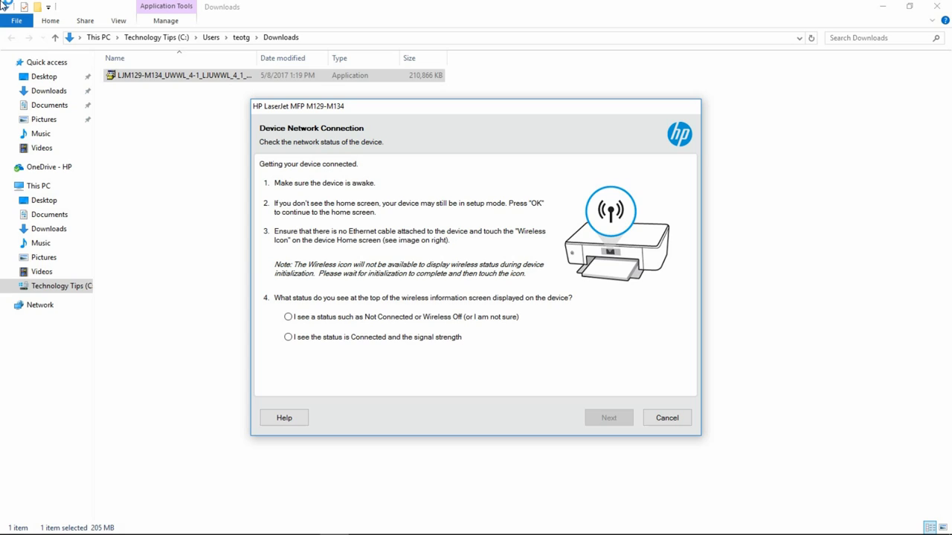
{"action": "mouse_move", "coordinate": [384, 404]}
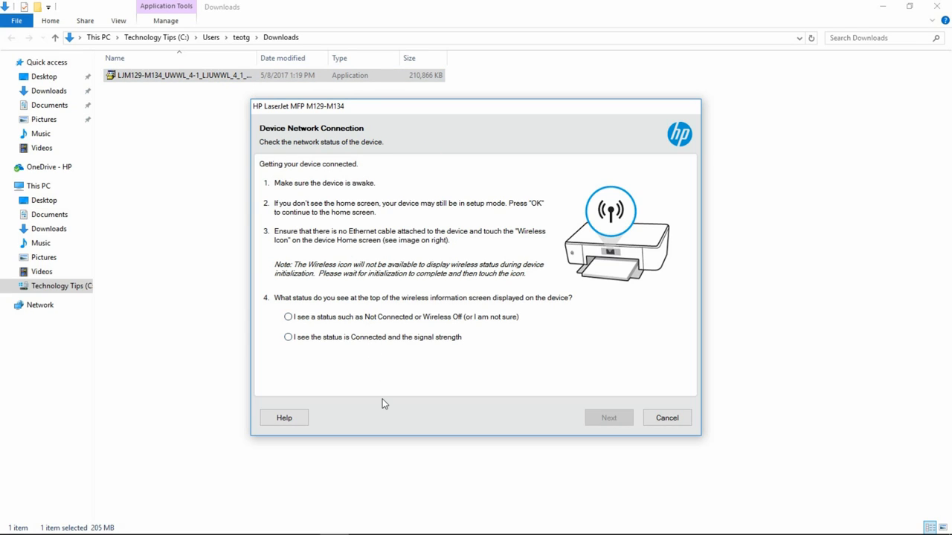
{"action": "mouse_move", "coordinate": [295, 337]}
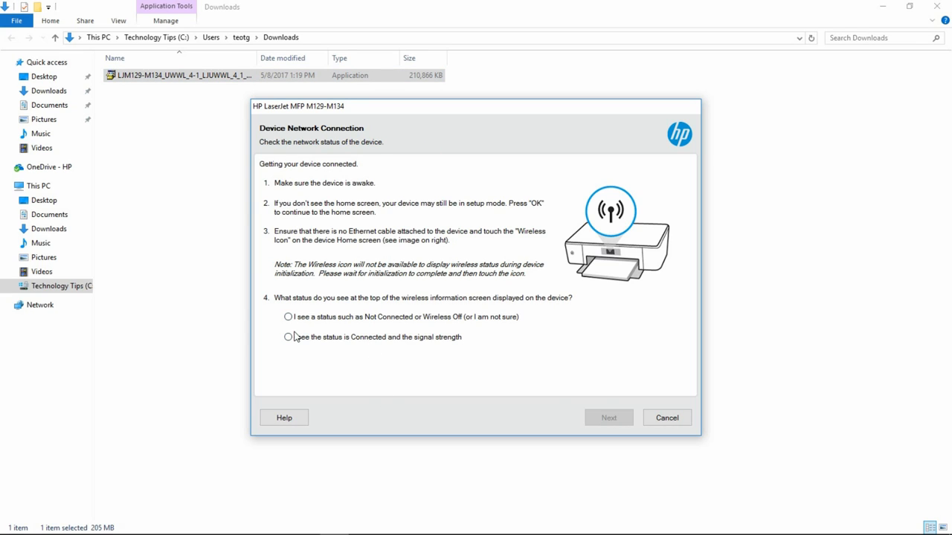
Report the printer as Connected and submit IP address 192.168.43.145
{"action": "left_click", "coordinate": [288, 337]}
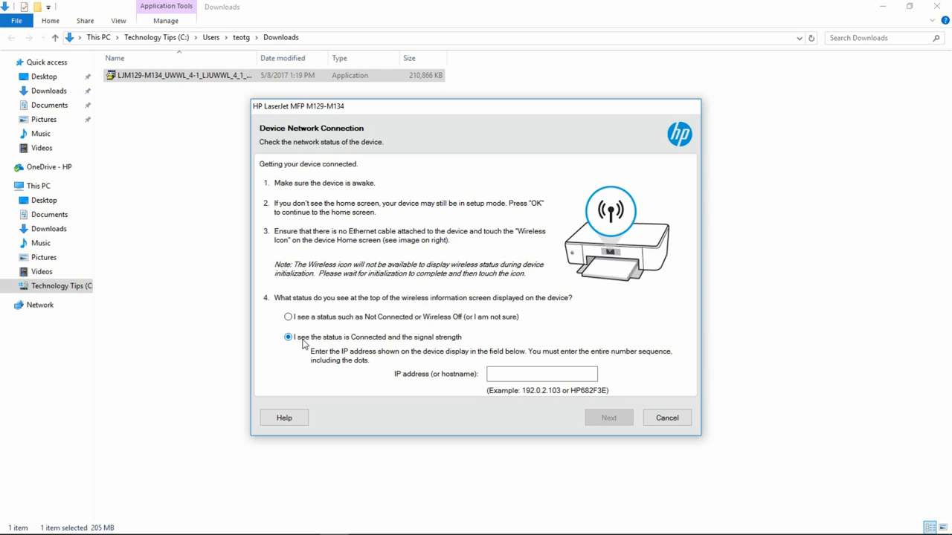
{"action": "left_click", "coordinate": [541, 373]}
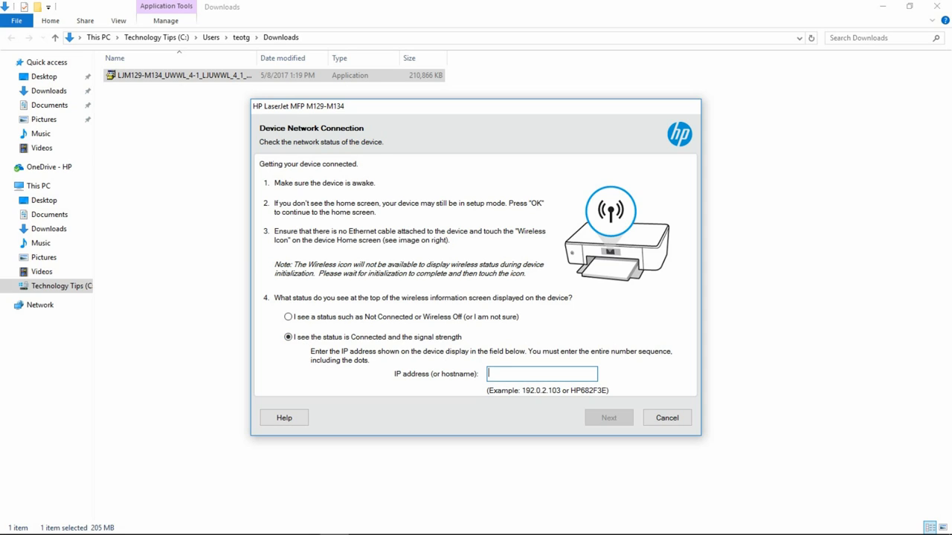
{"action": "type", "text": "192"}
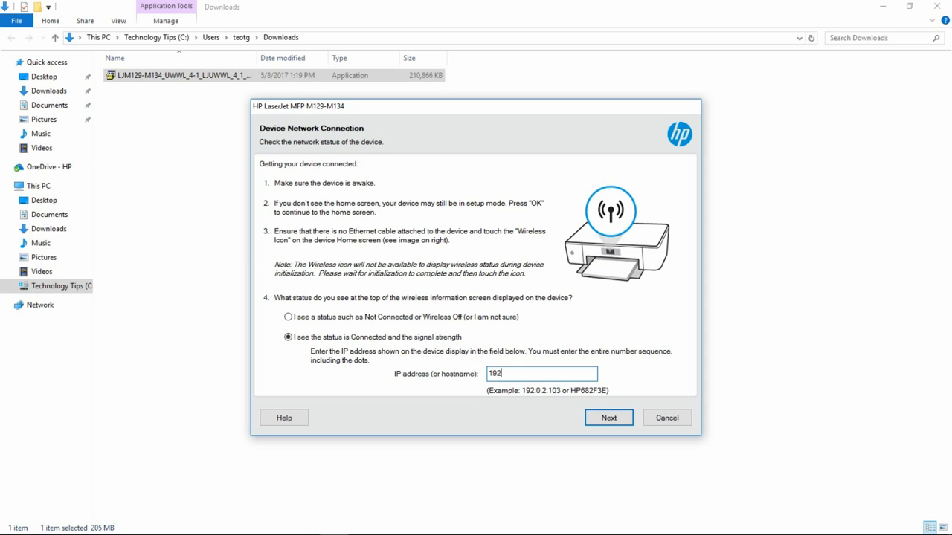
{"action": "type", "text": ".168"}
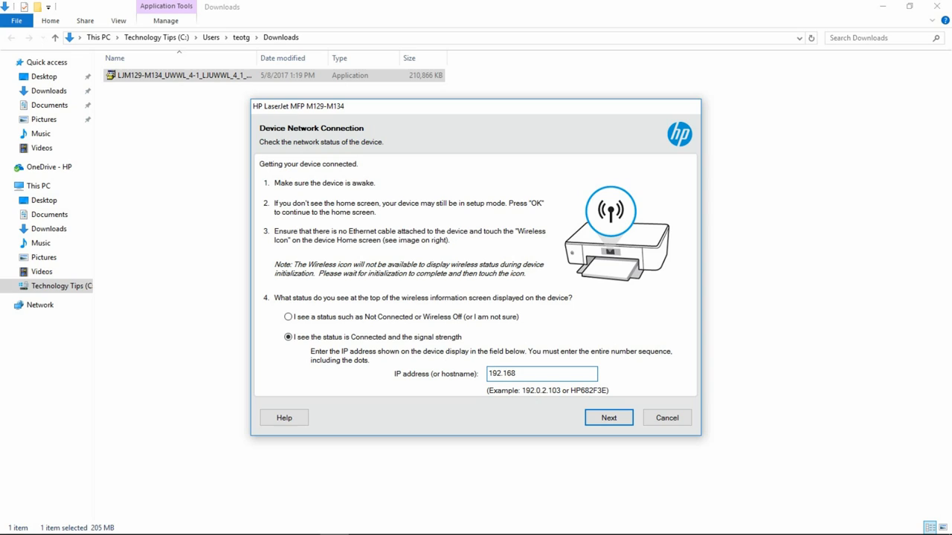
{"action": "type", "text": ".43.145"}
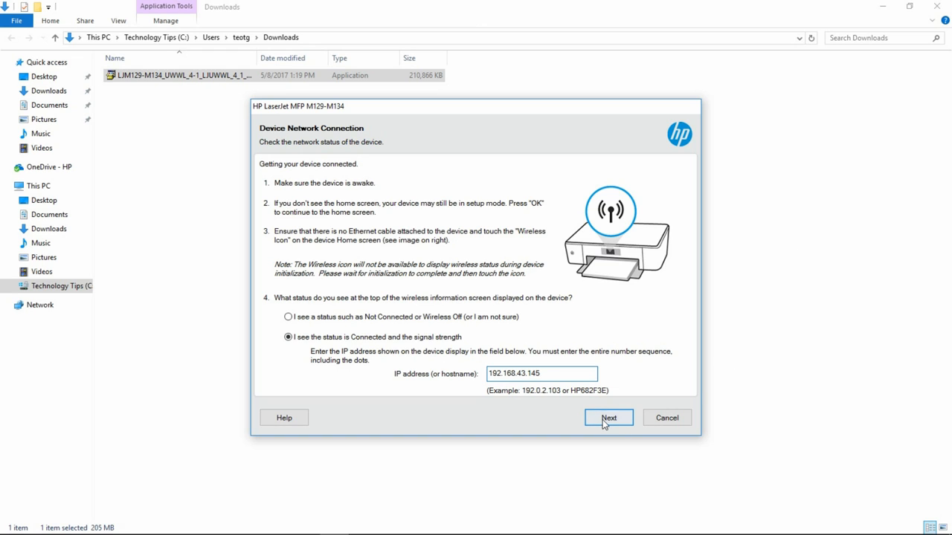
{"action": "left_click", "coordinate": [607, 417]}
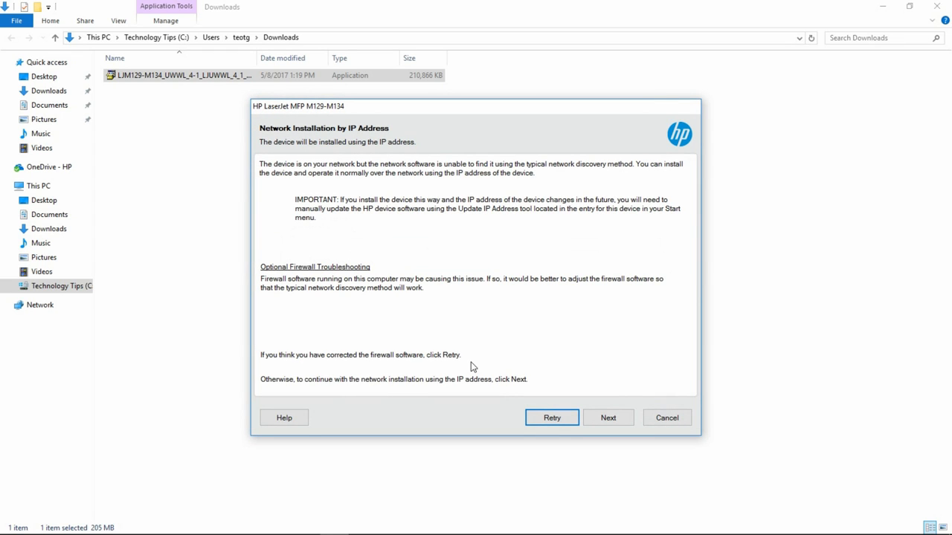
{"action": "mouse_move", "coordinate": [313, 208]}
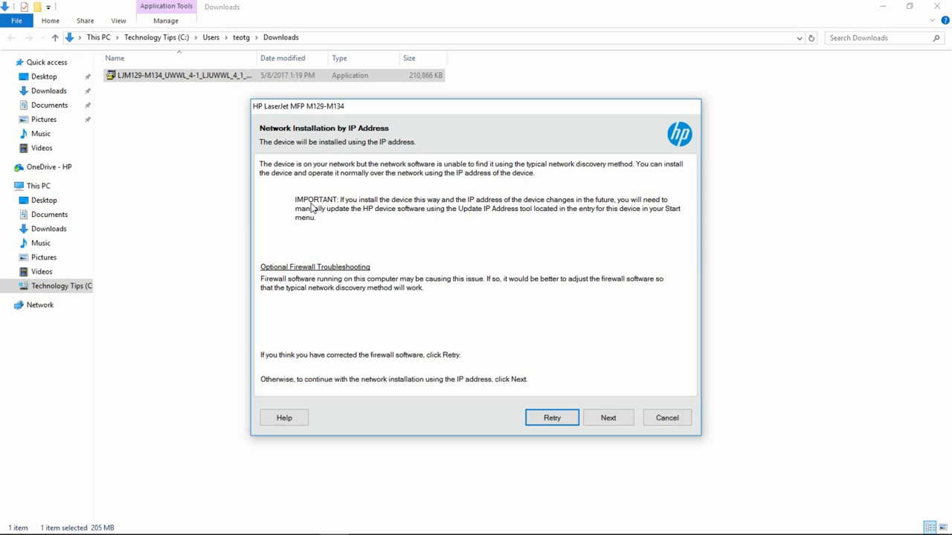
{"action": "mouse_move", "coordinate": [435, 218]}
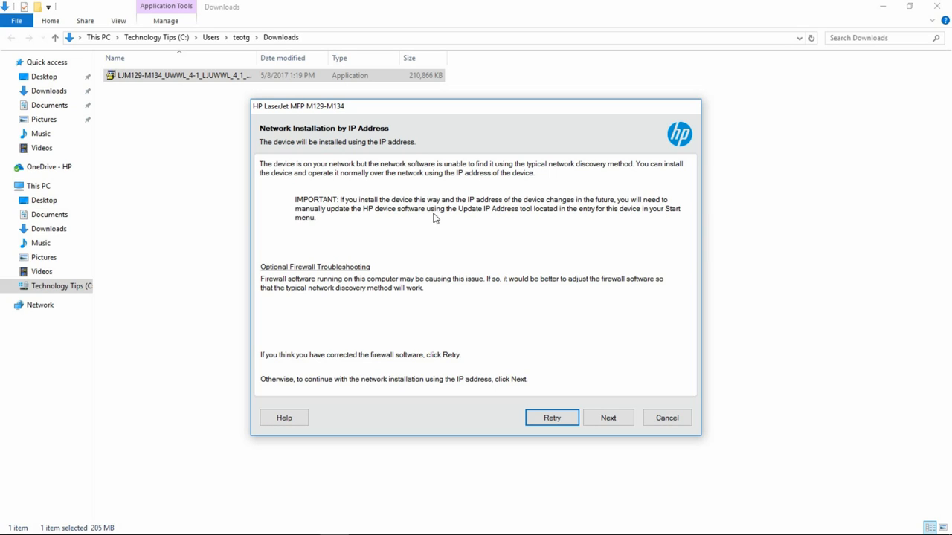
{"action": "mouse_move", "coordinate": [465, 222]}
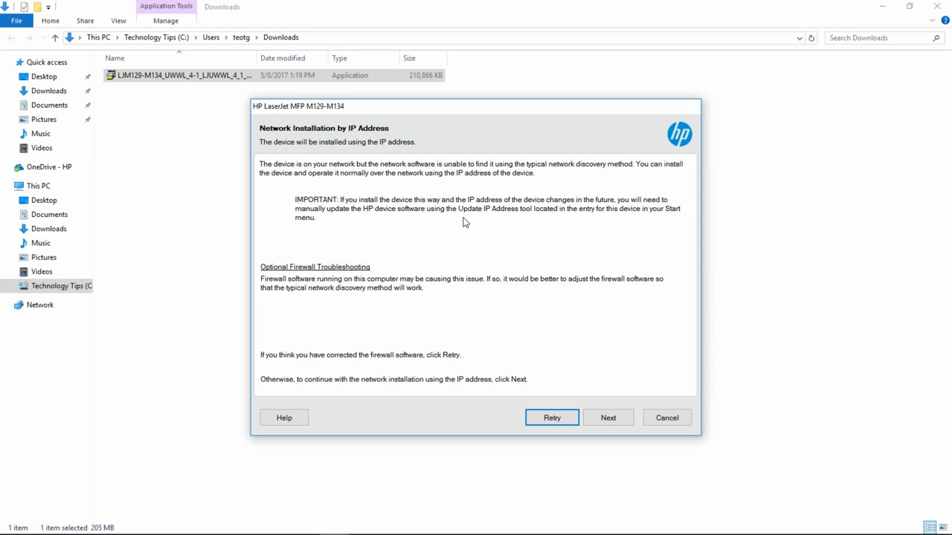
{"action": "mouse_move", "coordinate": [773, 384]}
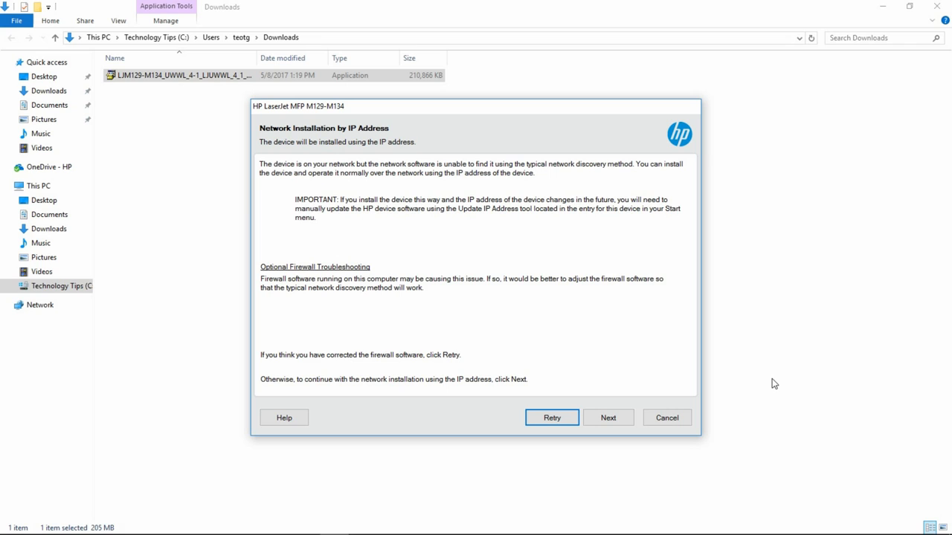
{"action": "mouse_move", "coordinate": [595, 341]}
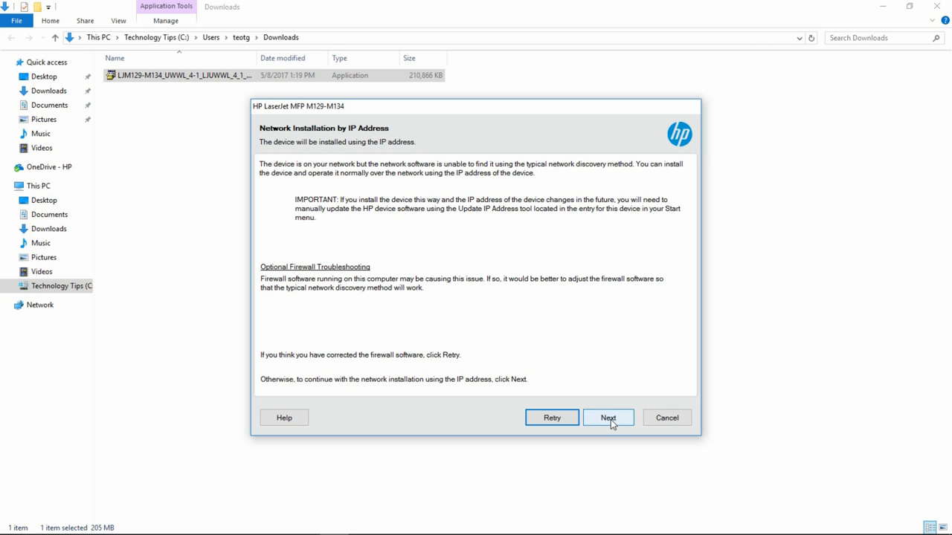
Continue the network installation by IP address rather than retrying
{"action": "left_click", "coordinate": [608, 417]}
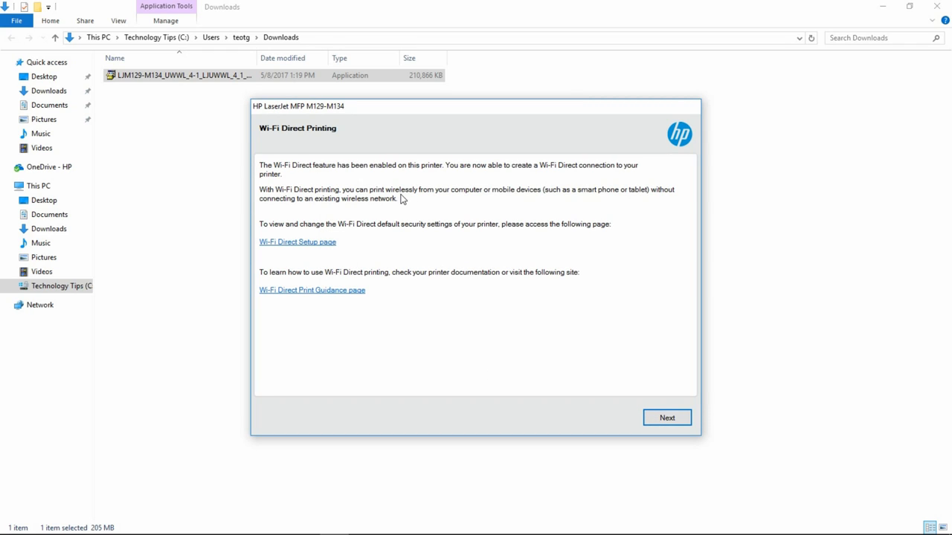
{"action": "mouse_move", "coordinate": [397, 204]}
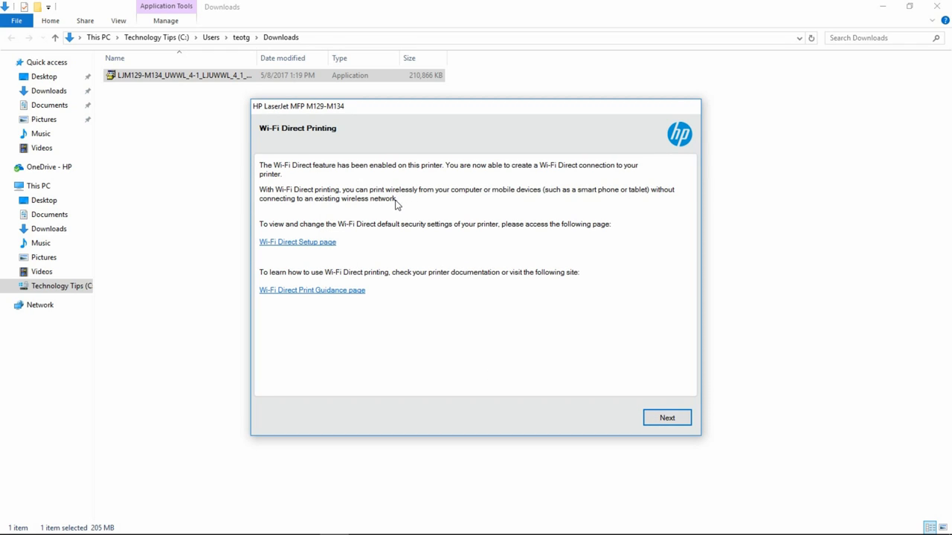
{"action": "mouse_move", "coordinate": [643, 376]}
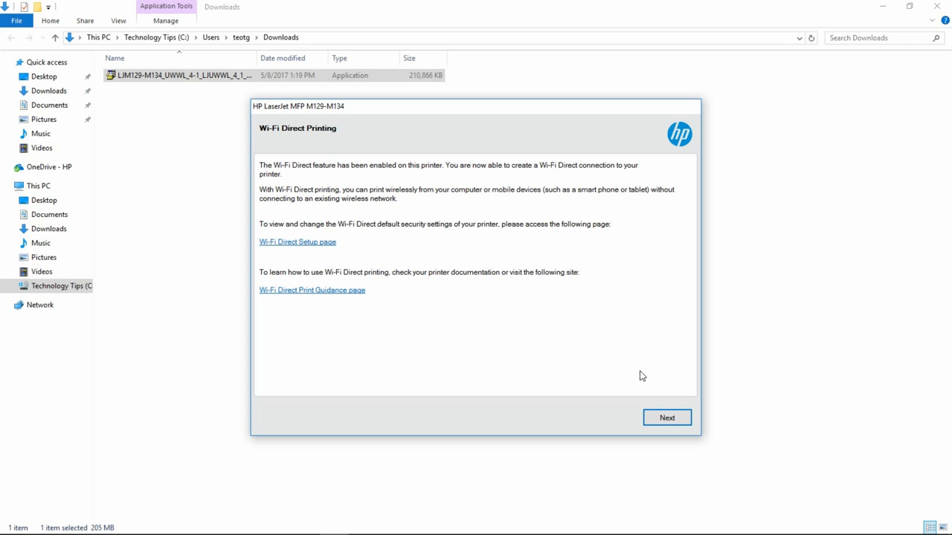
{"action": "mouse_move", "coordinate": [654, 382]}
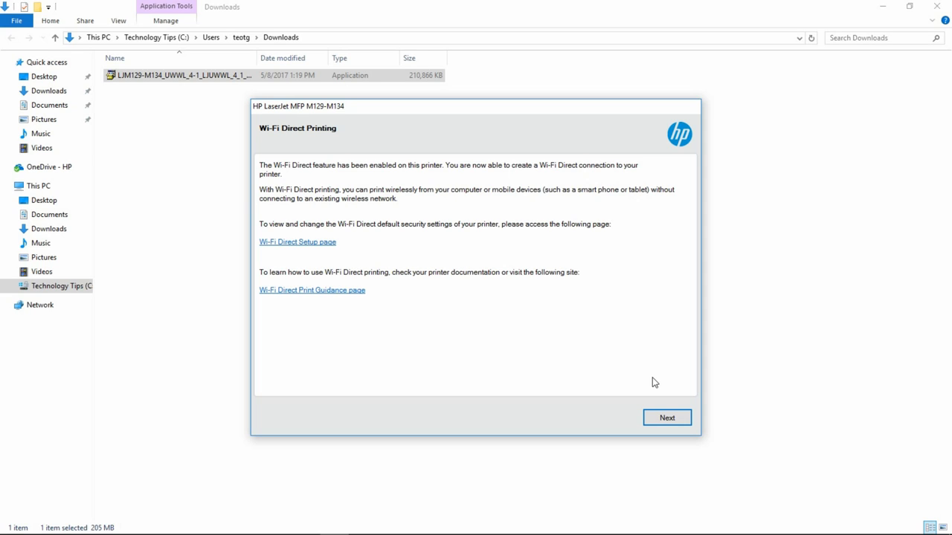
{"action": "mouse_move", "coordinate": [376, 241]}
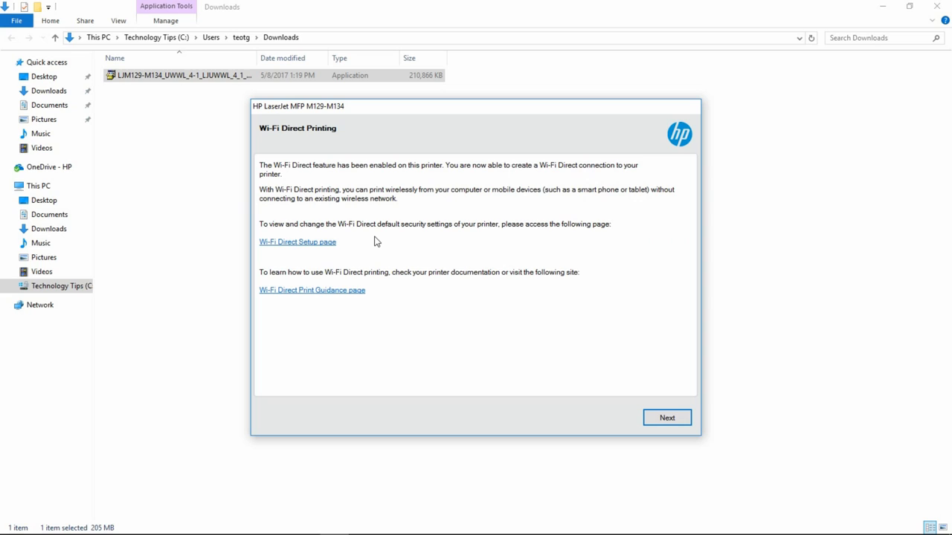
{"action": "mouse_move", "coordinate": [318, 249]}
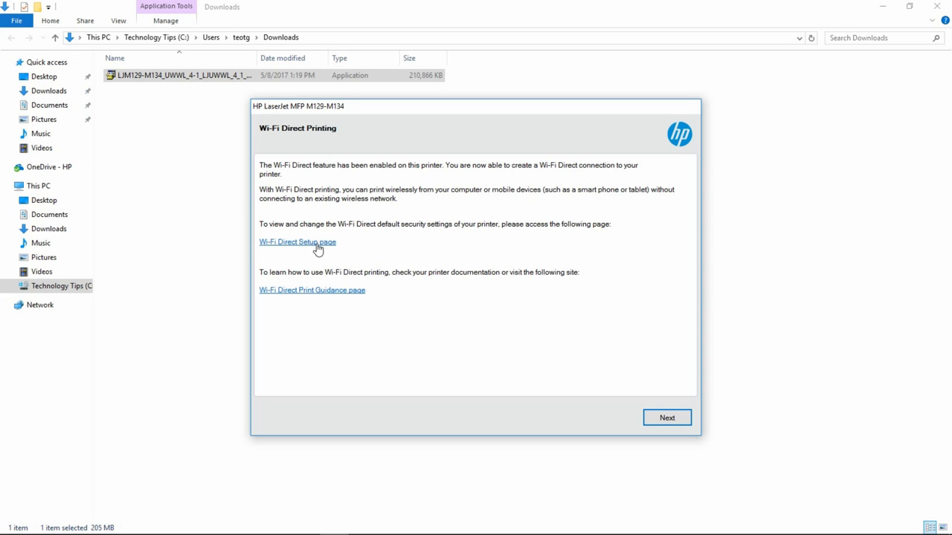
Follow the Wi-Fi Direct Setup page link from the Wi-Fi Direct Printing notice
{"action": "left_click", "coordinate": [296, 242]}
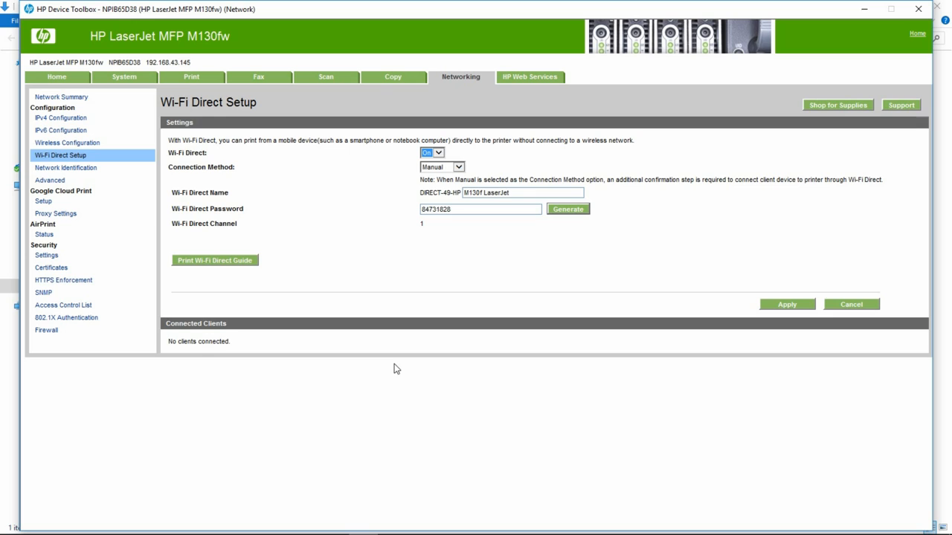
{"action": "mouse_move", "coordinate": [299, 178]}
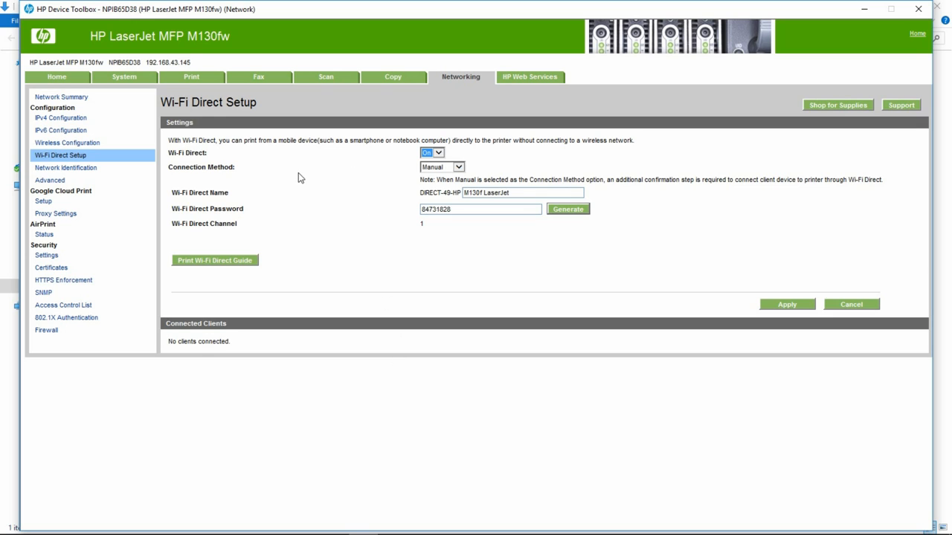
{"action": "mouse_move", "coordinate": [404, 163]}
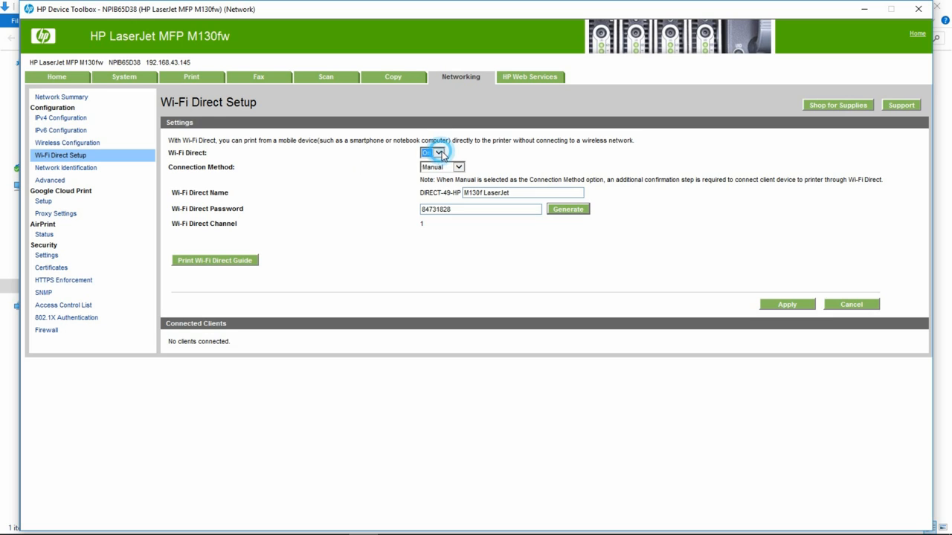
{"action": "left_click", "coordinate": [441, 167]}
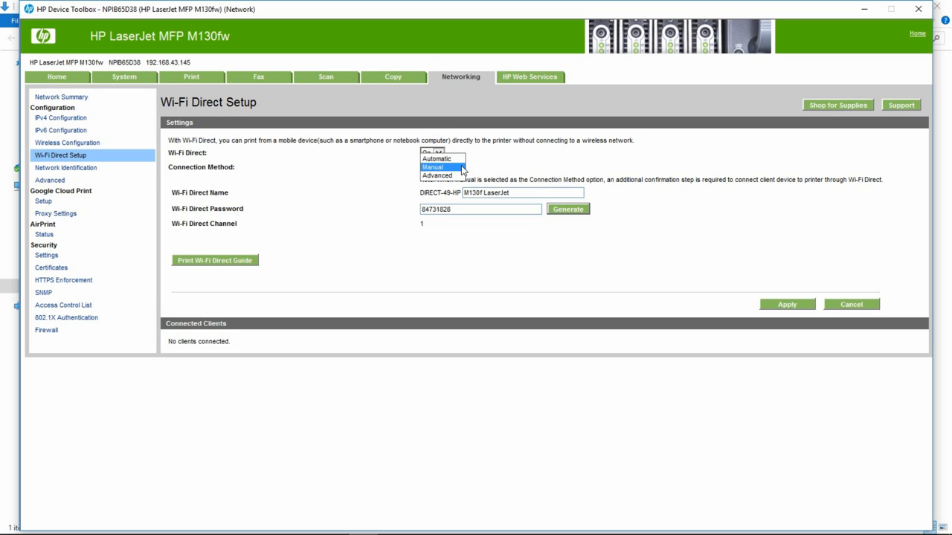
{"action": "left_click", "coordinate": [432, 167]}
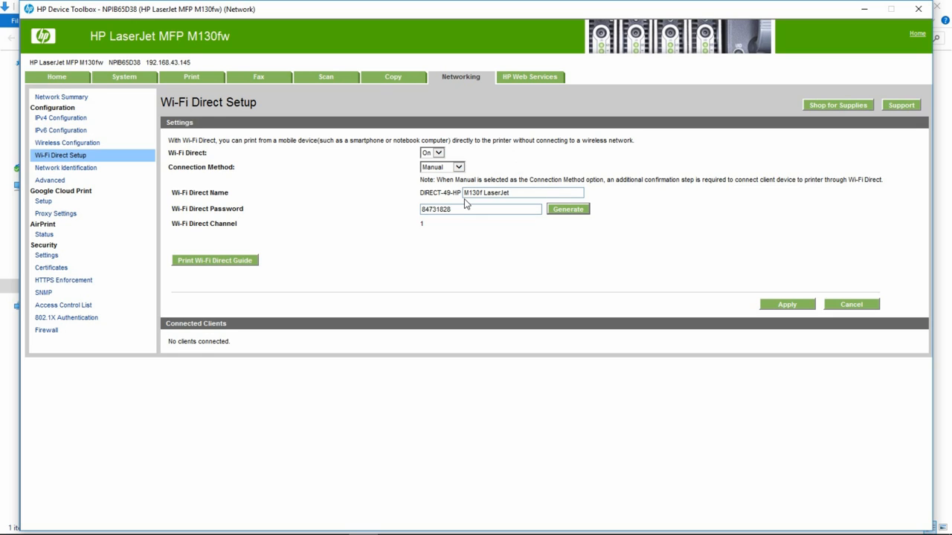
{"action": "mouse_move", "coordinate": [485, 229]}
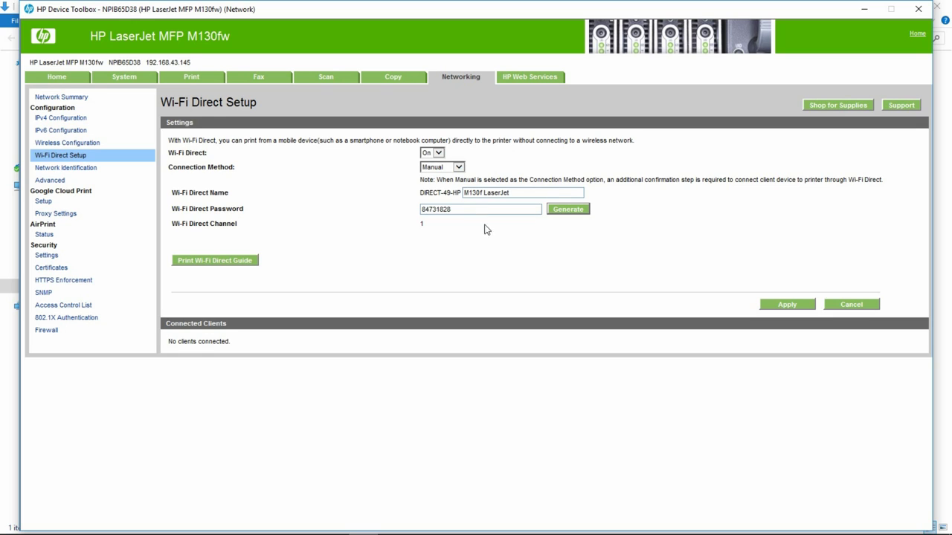
{"action": "mouse_move", "coordinate": [461, 204]}
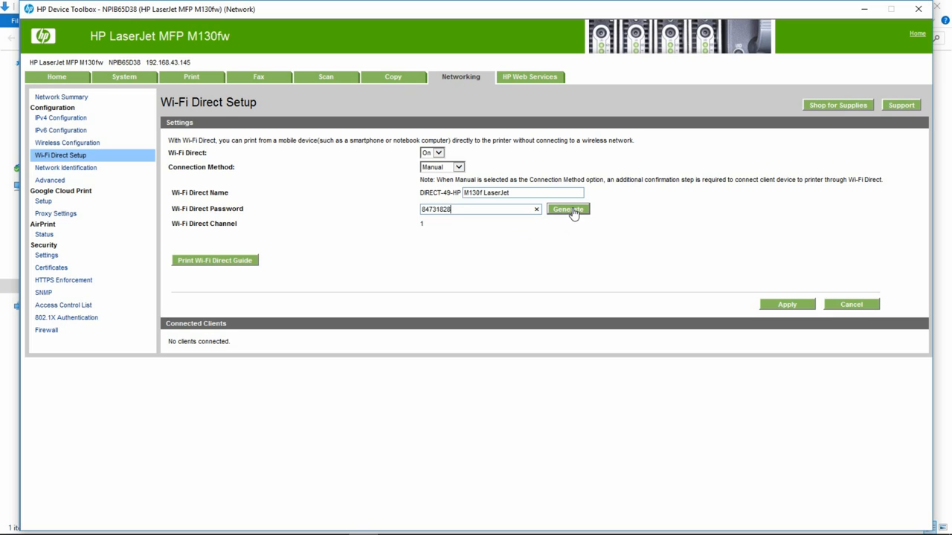
{"action": "left_click", "coordinate": [567, 209]}
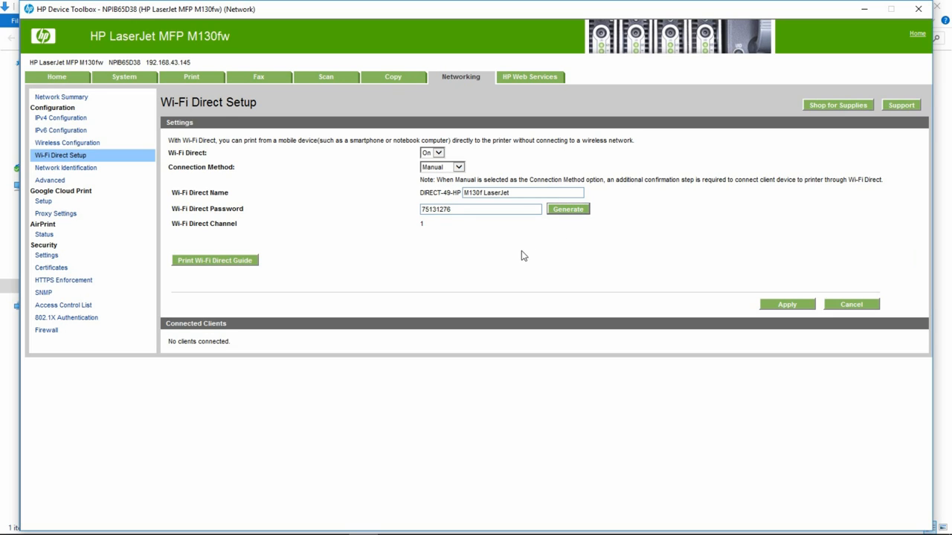
{"action": "mouse_move", "coordinate": [333, 243]}
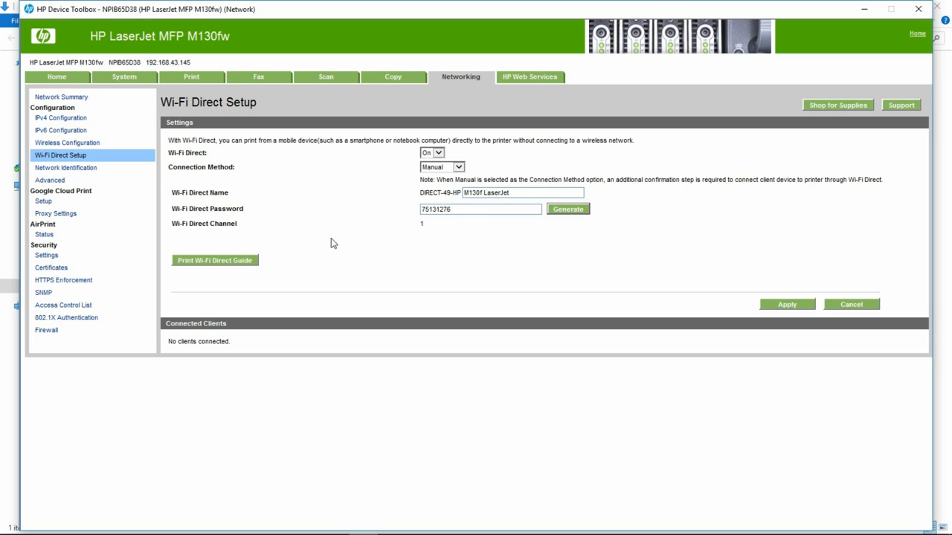
{"action": "mouse_move", "coordinate": [766, 307]}
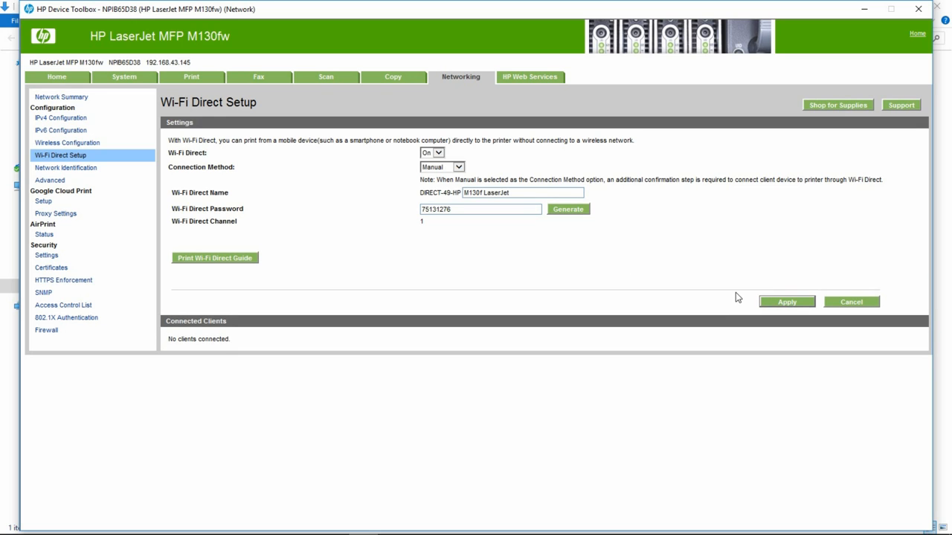
{"action": "mouse_move", "coordinate": [829, 124]}
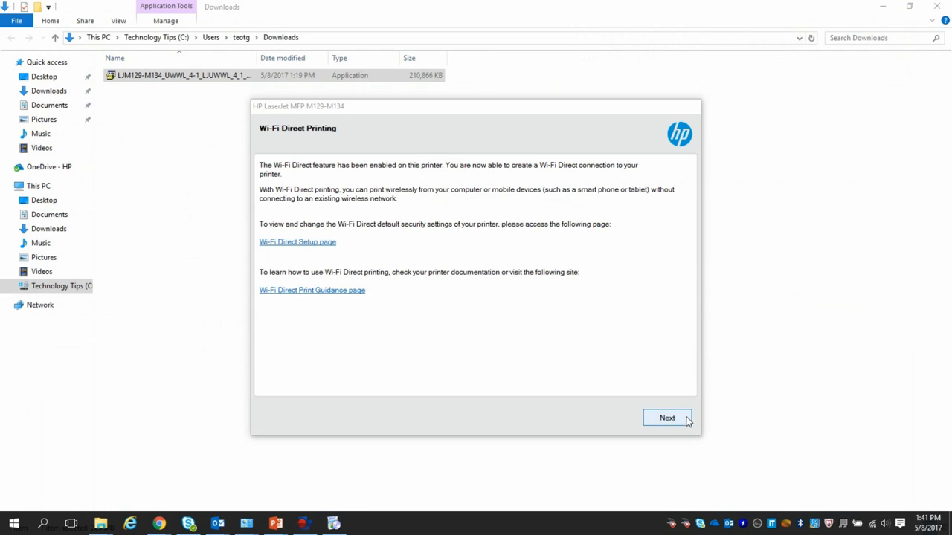
Continue past the Wi-Fi Direct information and skip the Fax Setup Wizard
{"action": "left_click", "coordinate": [667, 418]}
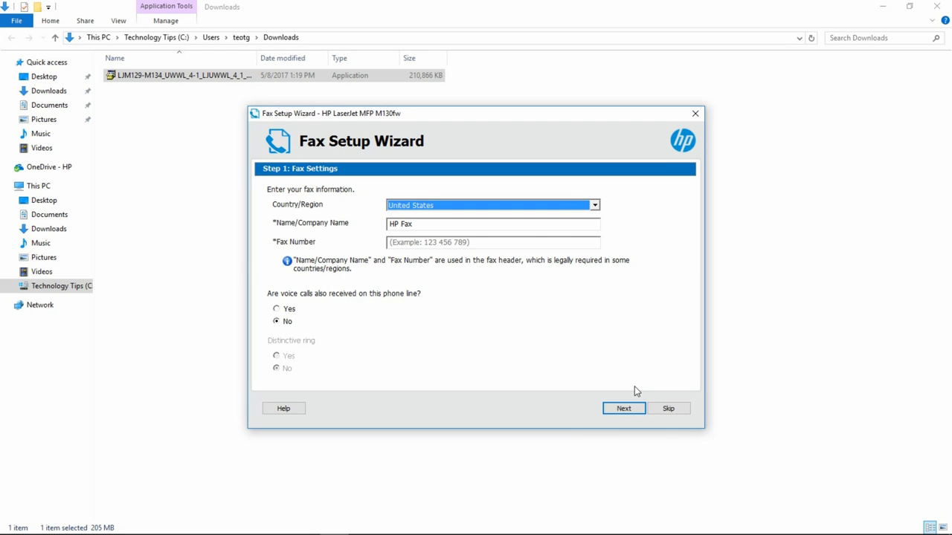
{"action": "mouse_move", "coordinate": [668, 408]}
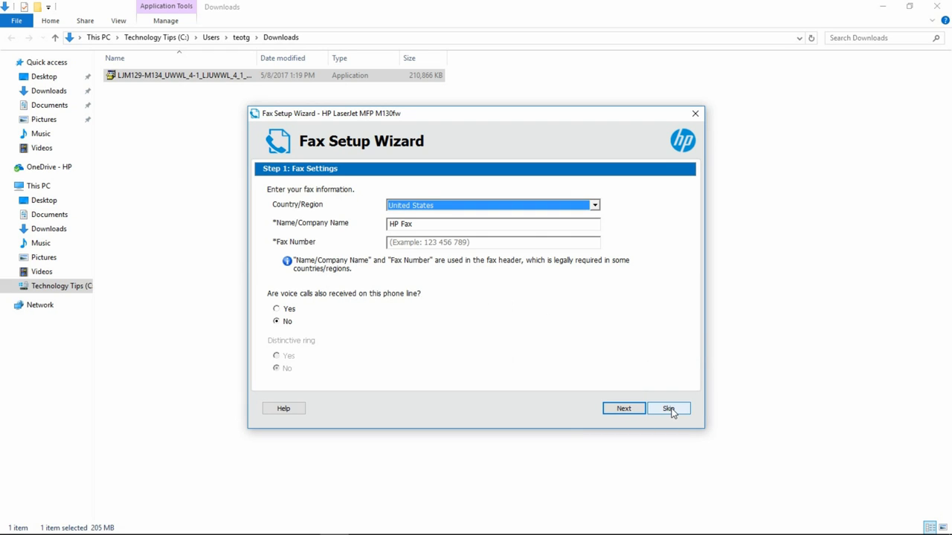
{"action": "left_click", "coordinate": [667, 408]}
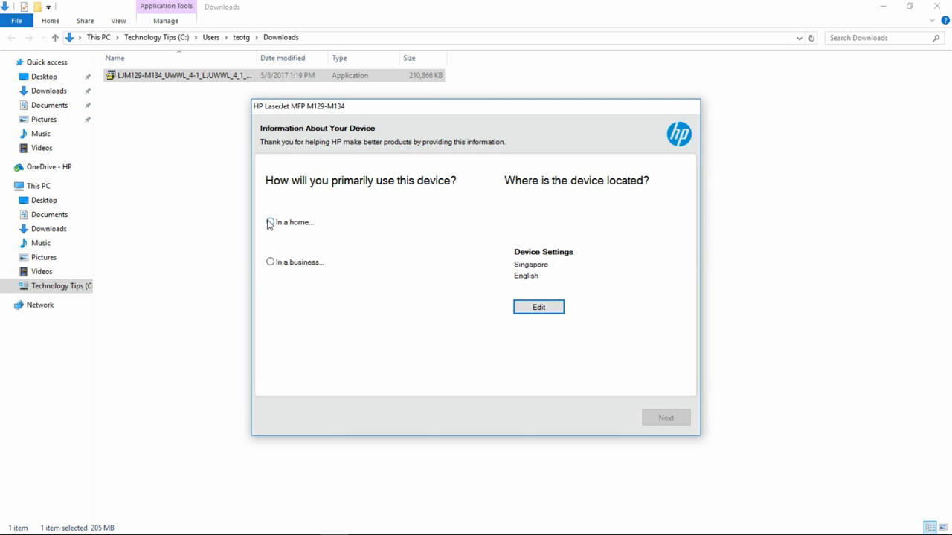
Record usage as 'In the home for personal use.' and continue to the next setup step
{"action": "left_click", "coordinate": [270, 222]}
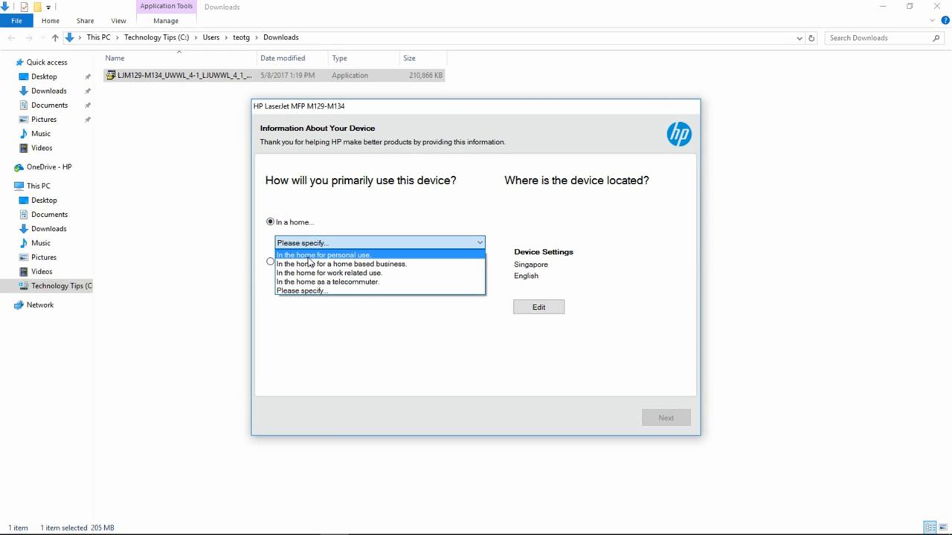
{"action": "left_click", "coordinate": [323, 254]}
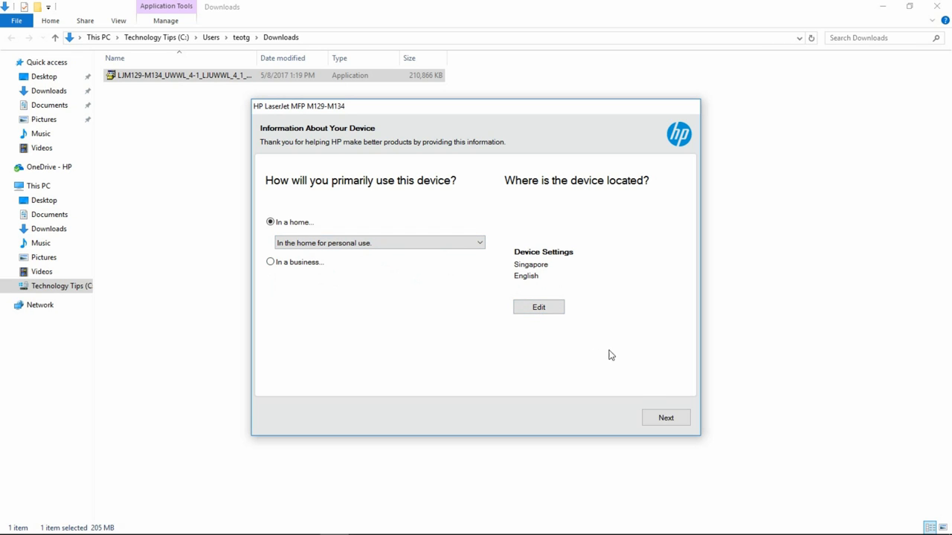
{"action": "mouse_move", "coordinate": [666, 417]}
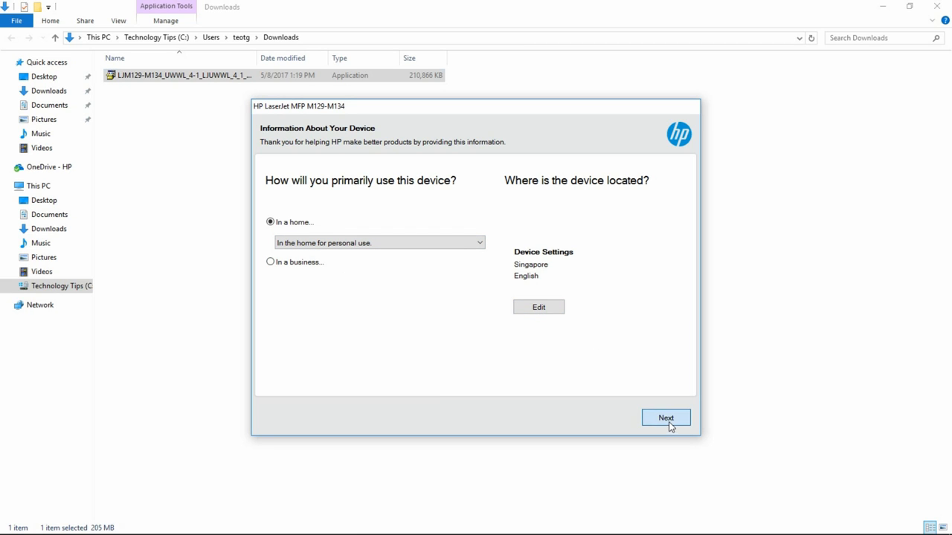
{"action": "left_click", "coordinate": [666, 417]}
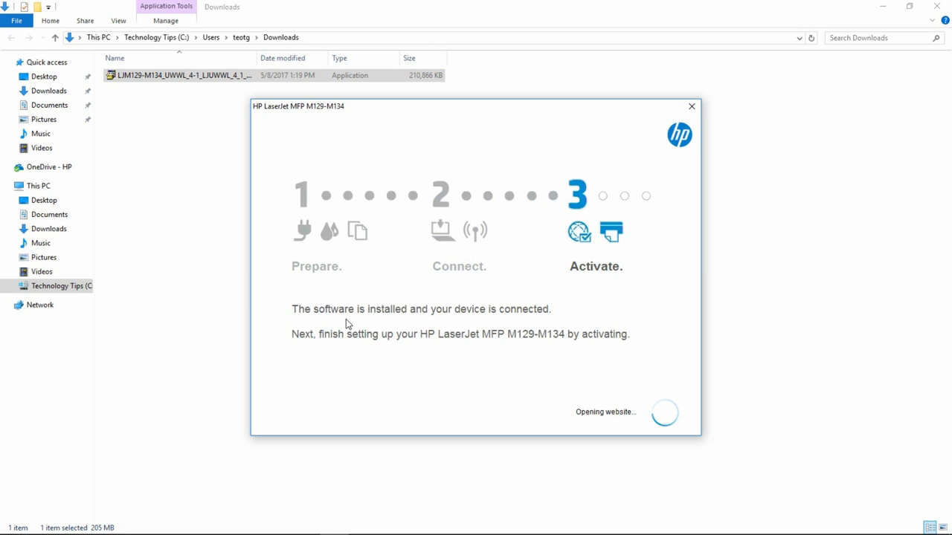
{"action": "mouse_move", "coordinate": [551, 375]}
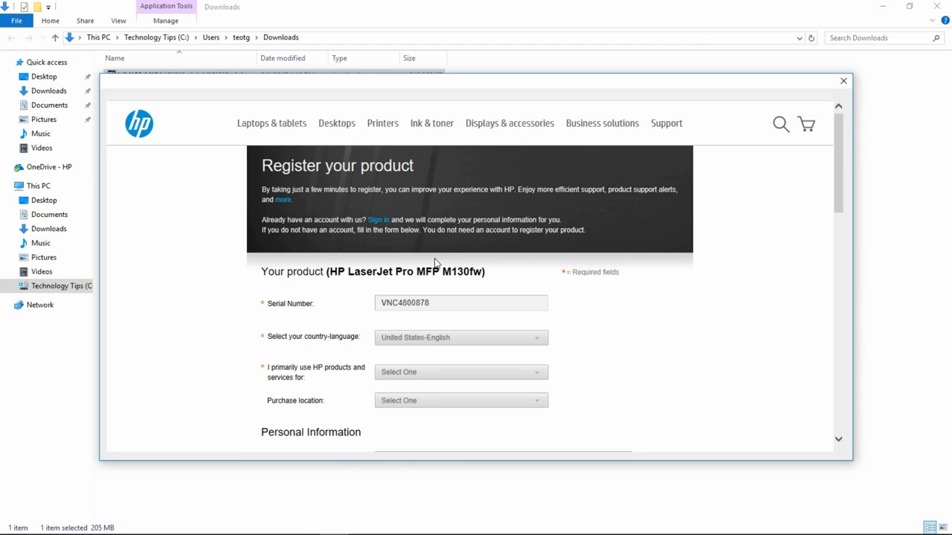
{"action": "mouse_move", "coordinate": [833, 90]}
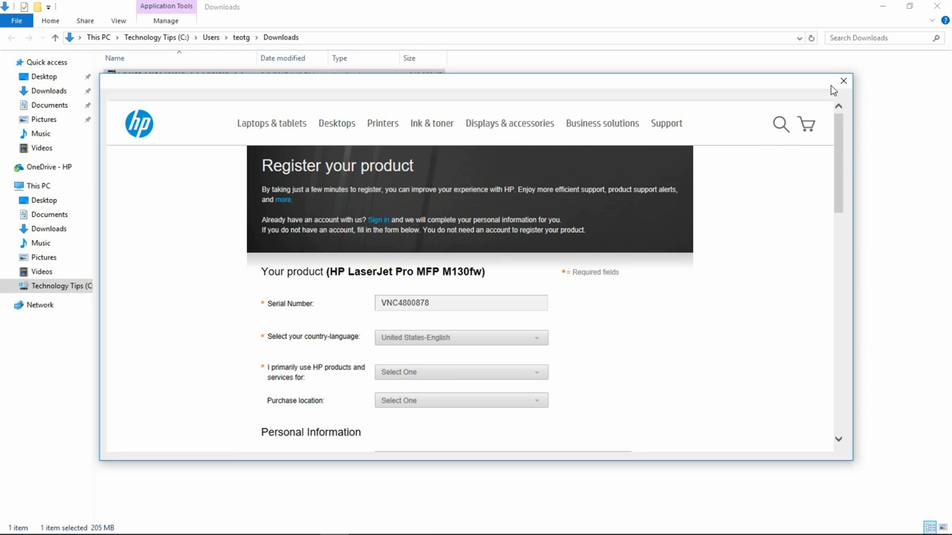
Close the Register your product window and confirm exiting Device Service Setup
{"action": "left_click", "coordinate": [843, 80]}
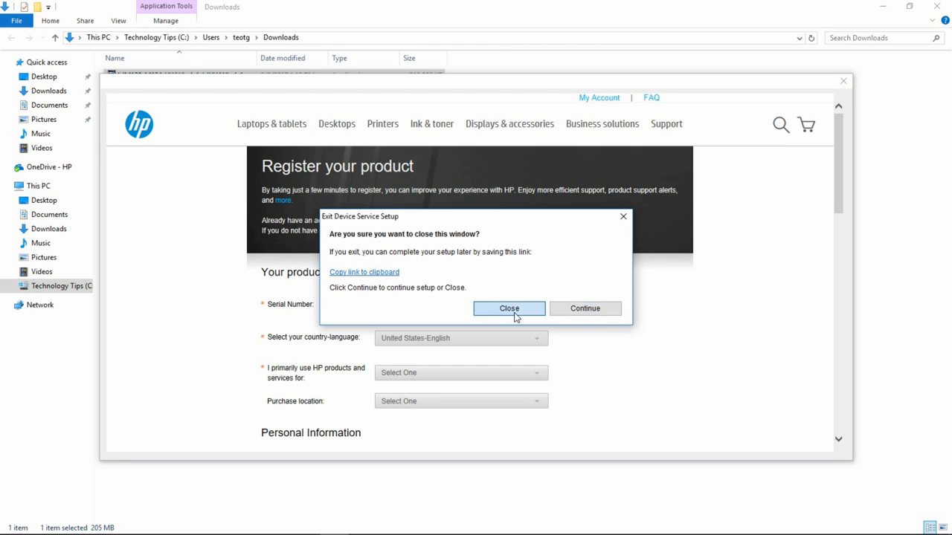
{"action": "left_click", "coordinate": [508, 308]}
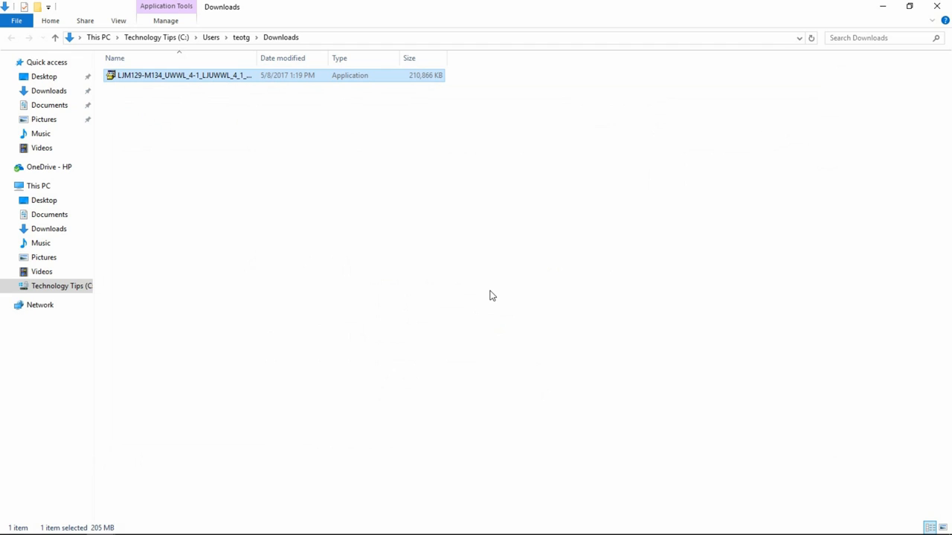